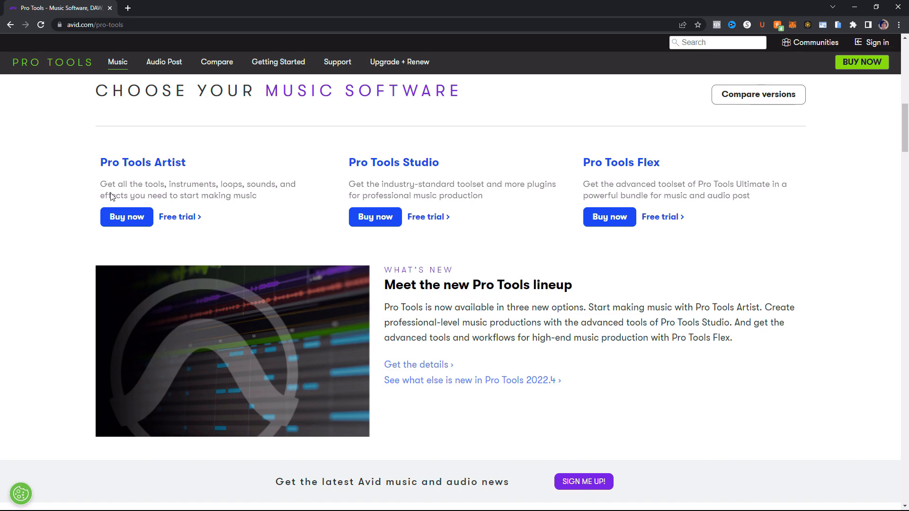
pyautogui.scroll(-3)
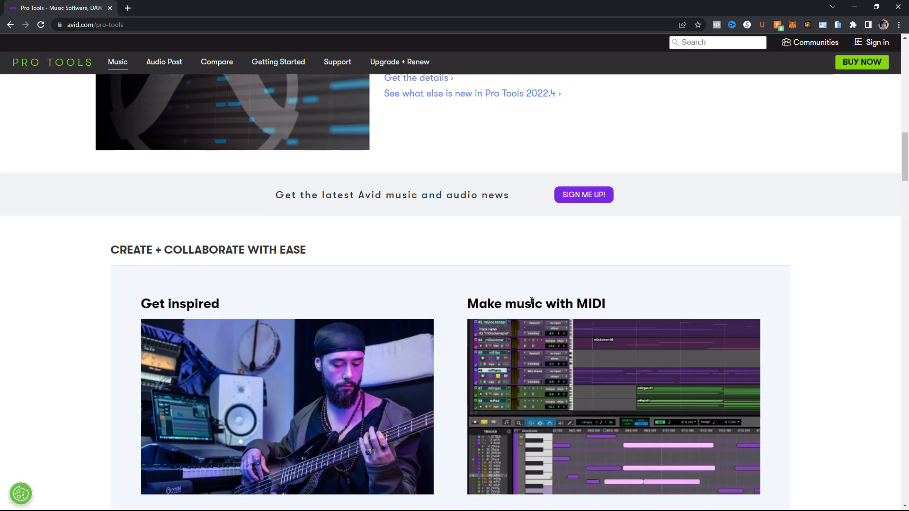
pyautogui.scroll(-3)
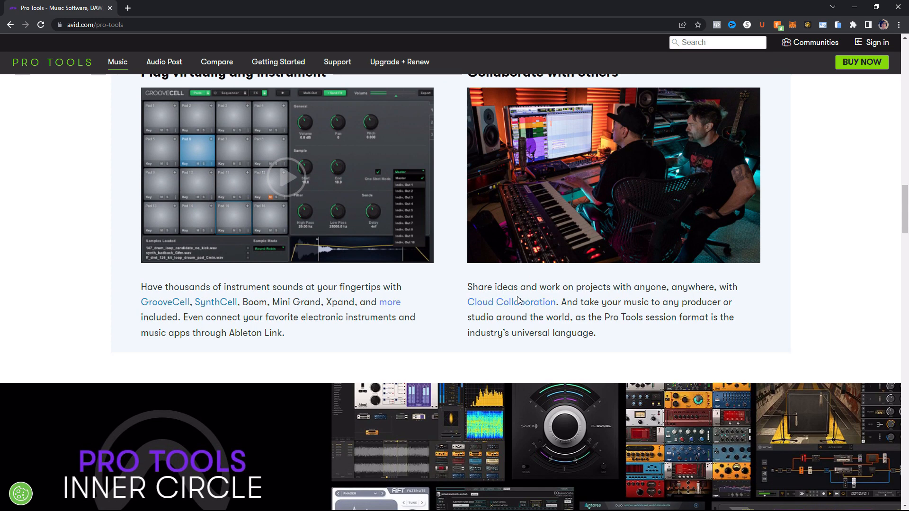
pyautogui.moveTo(215, 302)
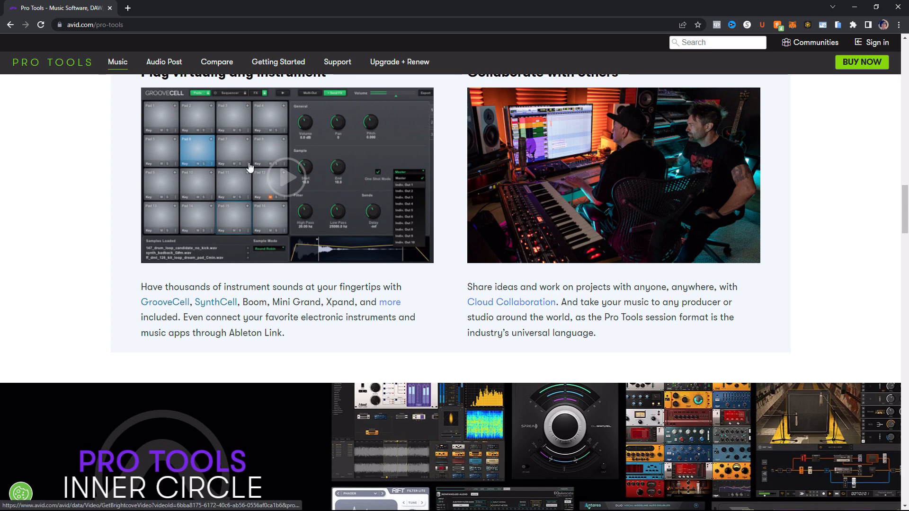
pyautogui.moveTo(308, 194)
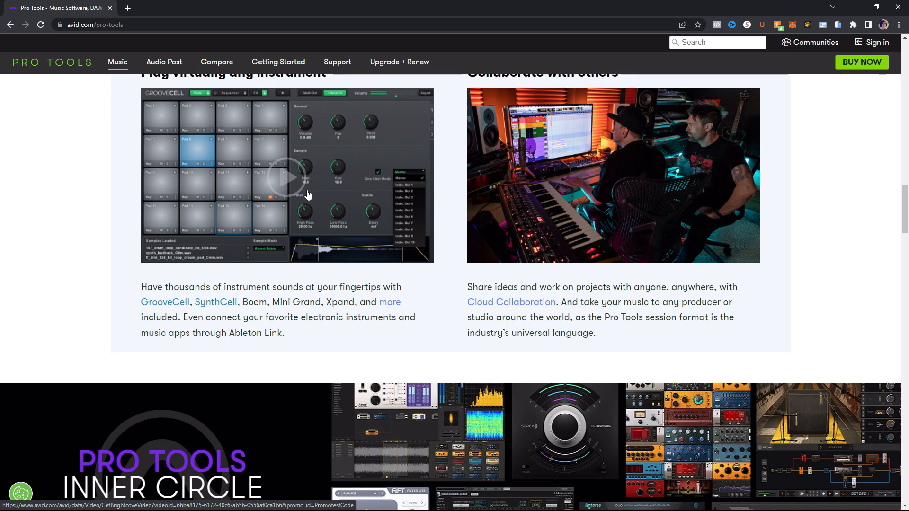
pyautogui.moveTo(215, 306)
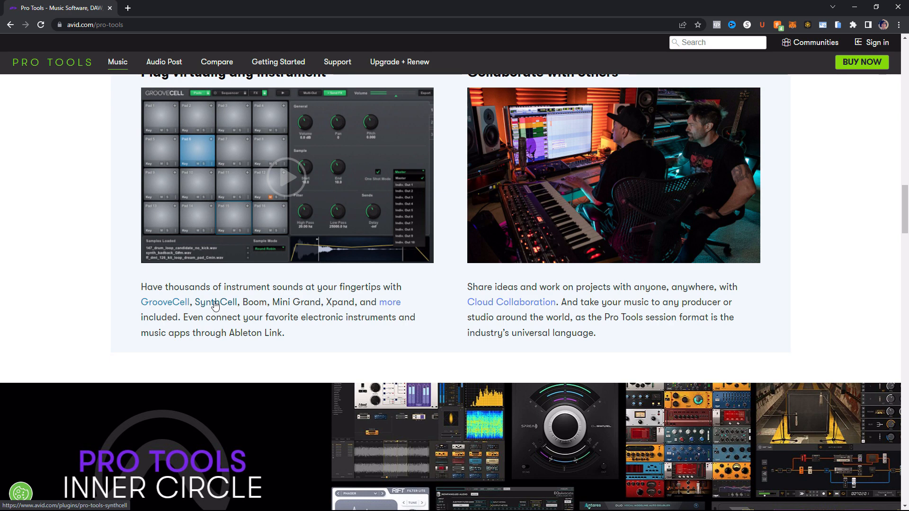
pyautogui.moveTo(362, 263)
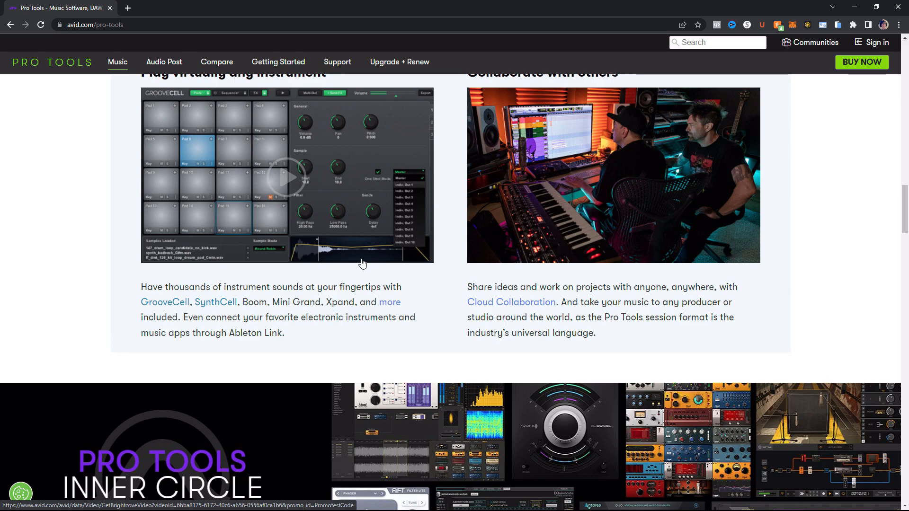
pyautogui.scroll(3)
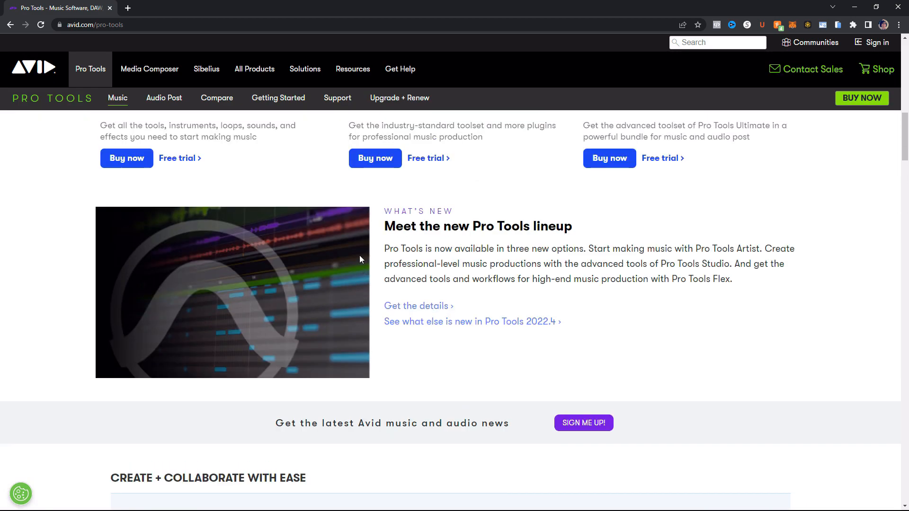
pyautogui.scroll(3)
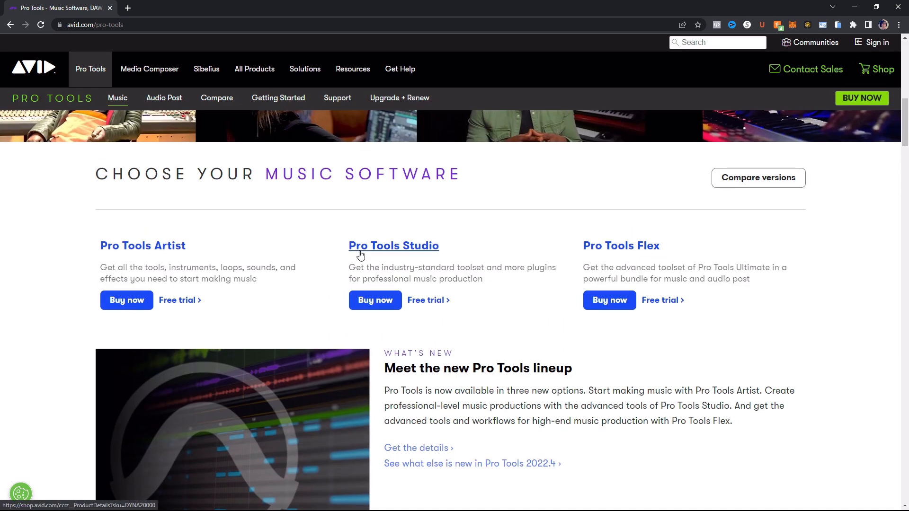
pyautogui.moveTo(143, 245)
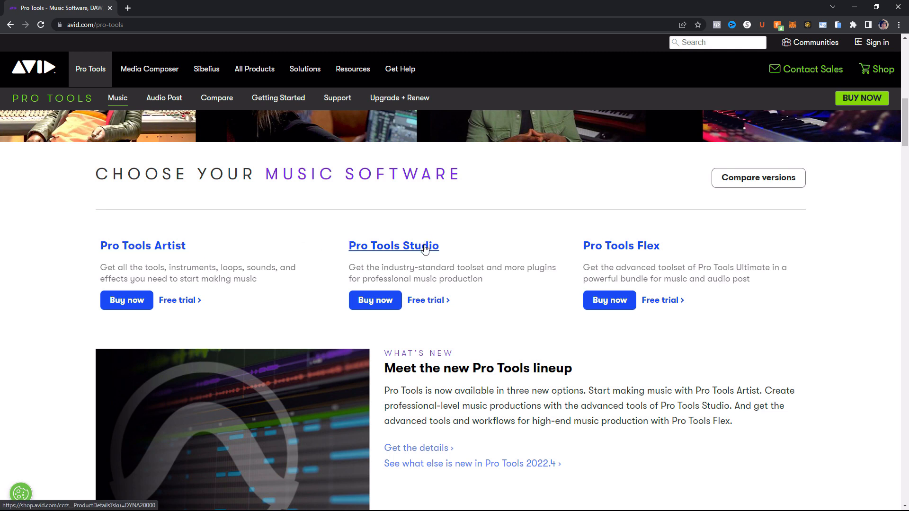
pyautogui.moveTo(621, 245)
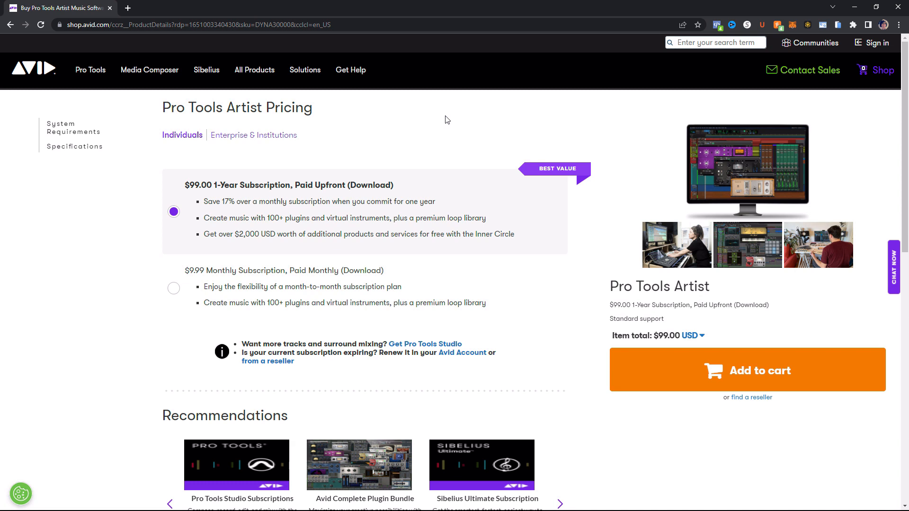
pyautogui.moveTo(221, 226)
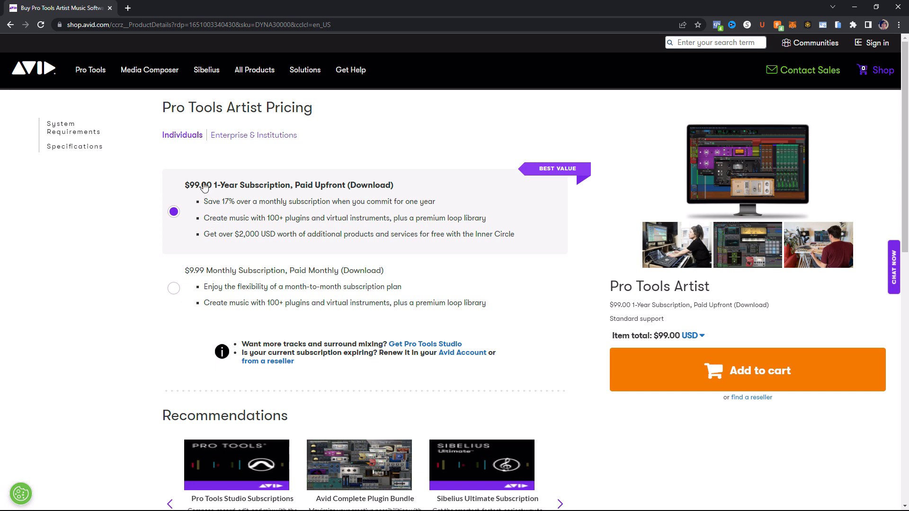
pyautogui.moveTo(243, 236)
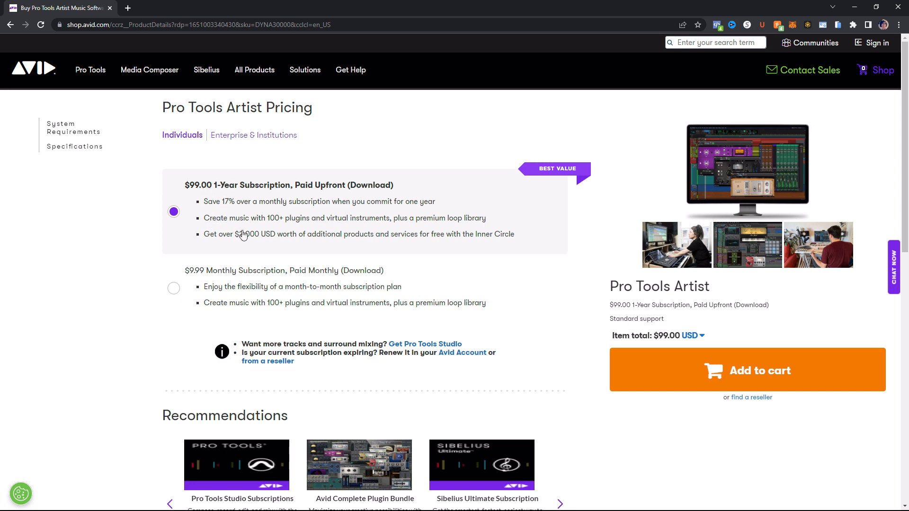
pyautogui.moveTo(339, 228)
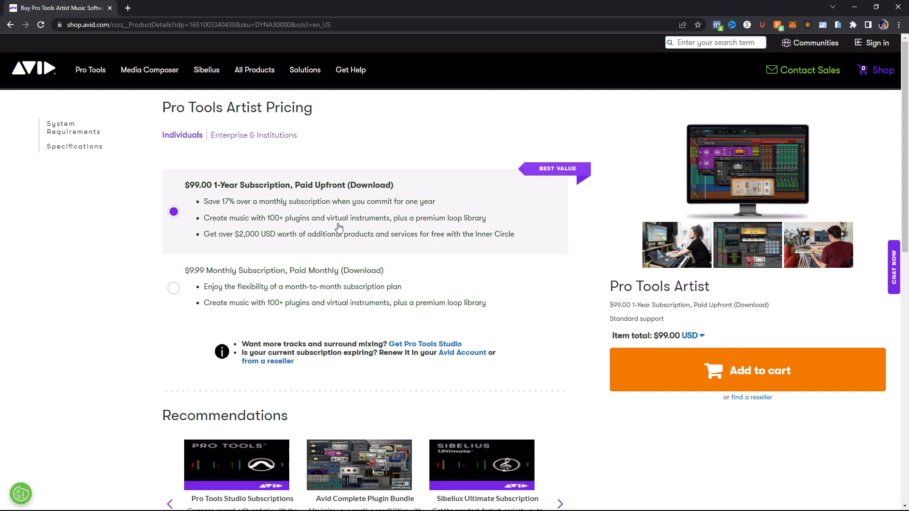
pyautogui.moveTo(352, 249)
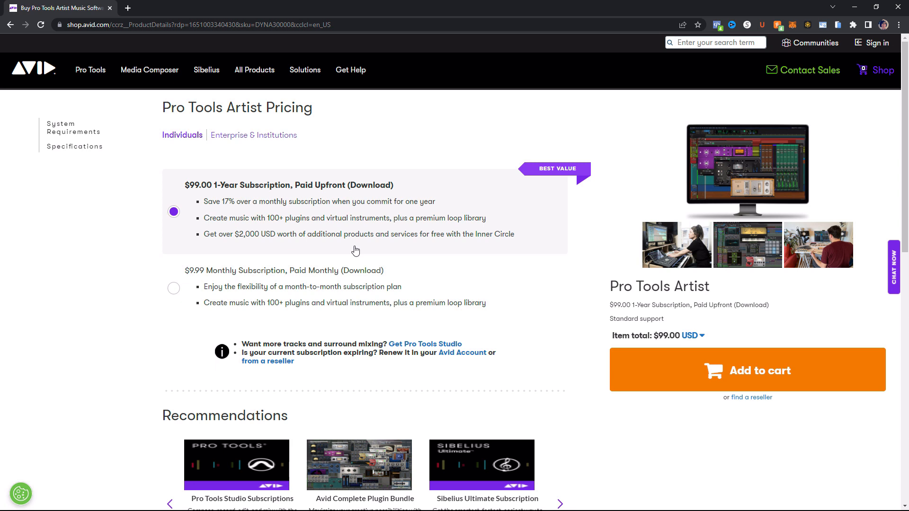
pyautogui.moveTo(487, 249)
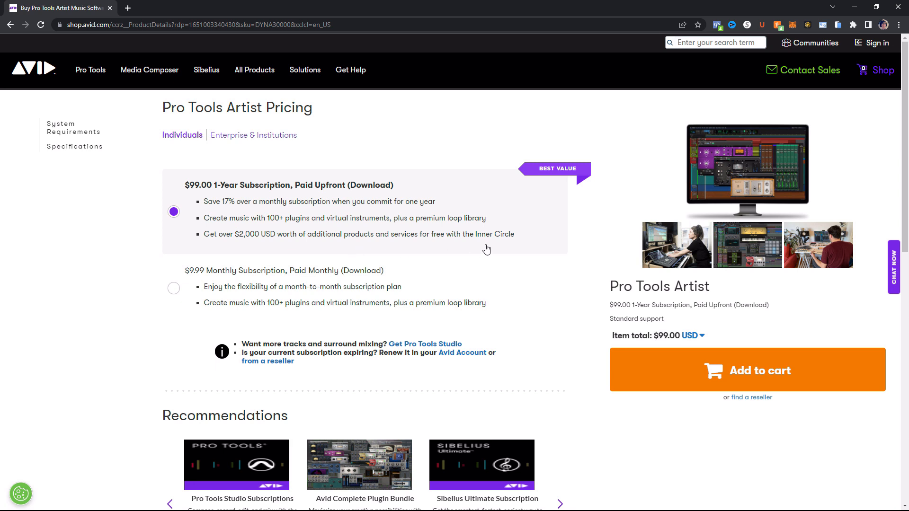
pyautogui.moveTo(402, 234)
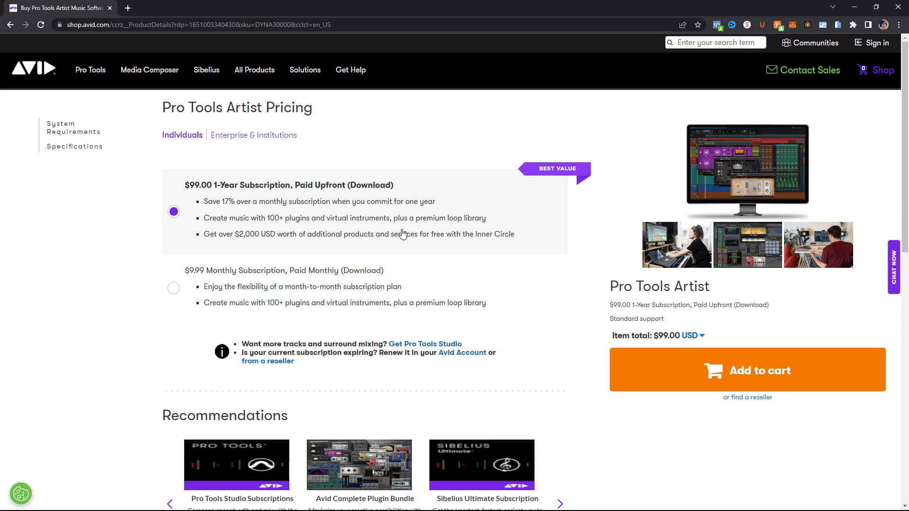
pyautogui.moveTo(216, 288)
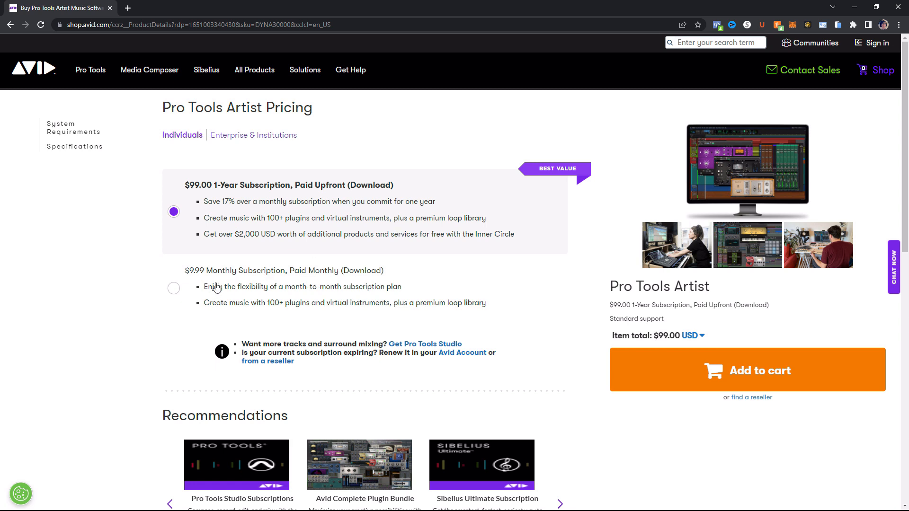
pyautogui.moveTo(250, 283)
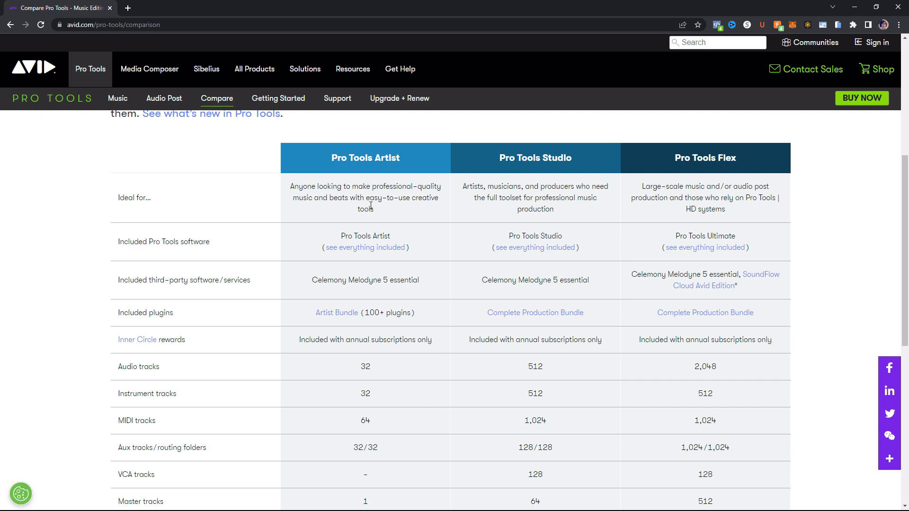
pyautogui.moveTo(337, 209)
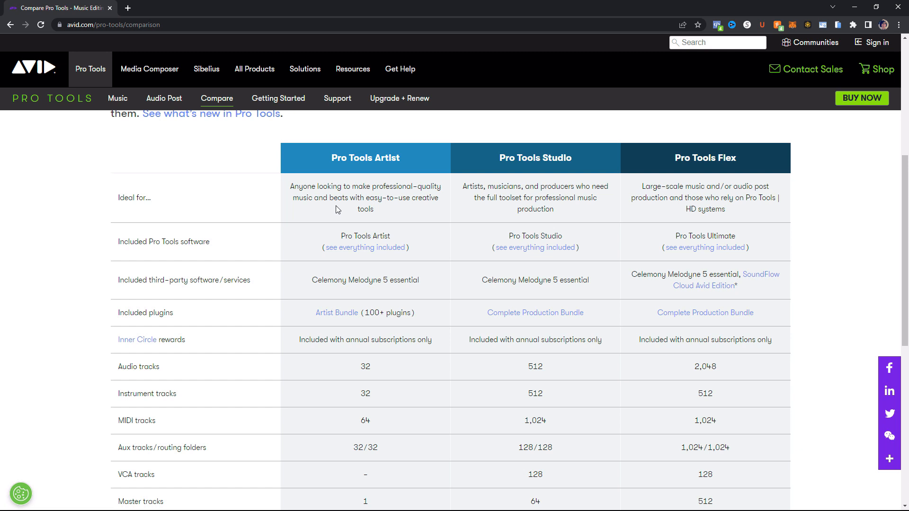
pyautogui.moveTo(379, 226)
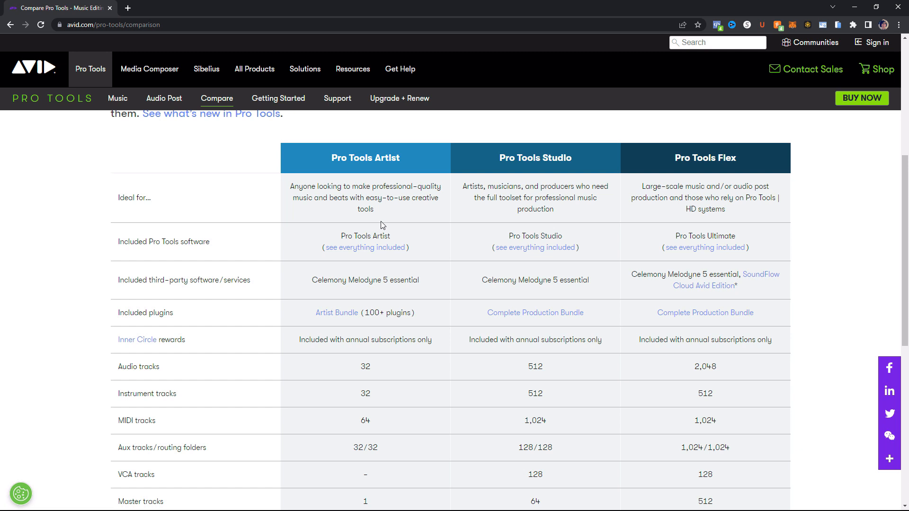
pyautogui.moveTo(377, 295)
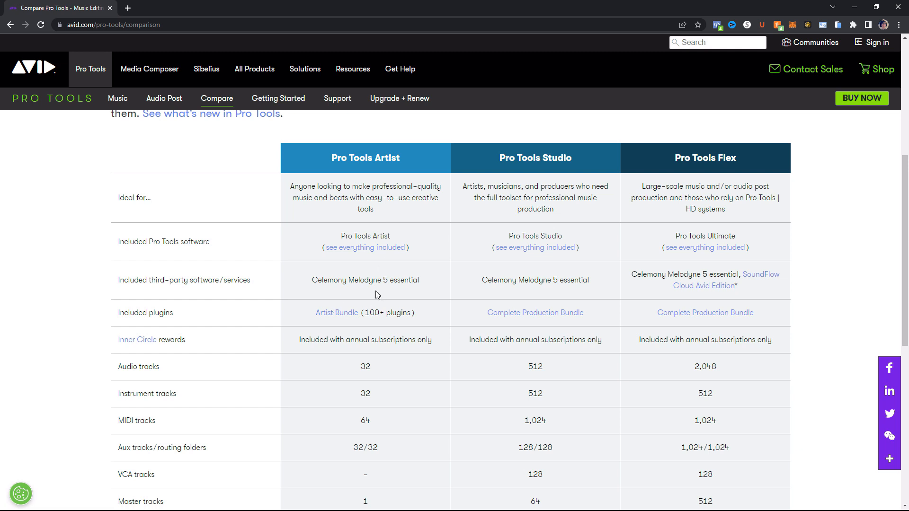
pyautogui.moveTo(363, 332)
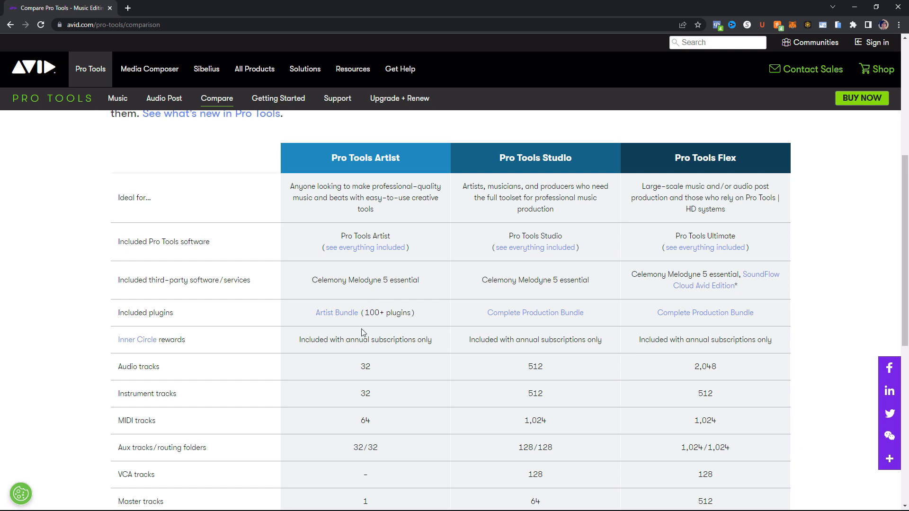
pyautogui.moveTo(360, 325)
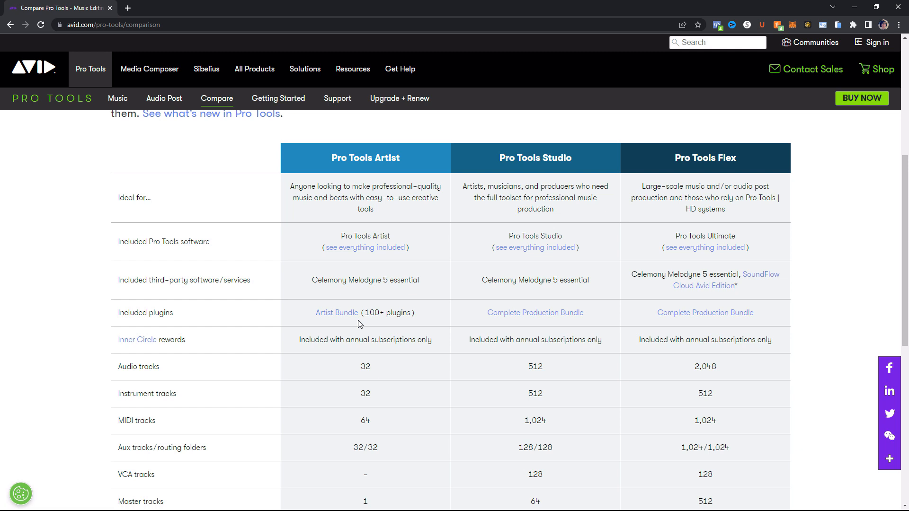
pyautogui.moveTo(360, 355)
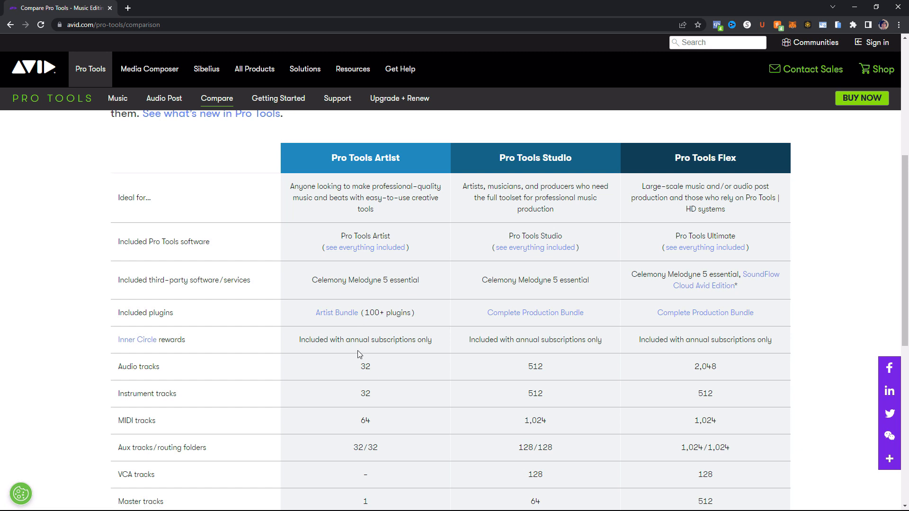
pyautogui.scroll(-3)
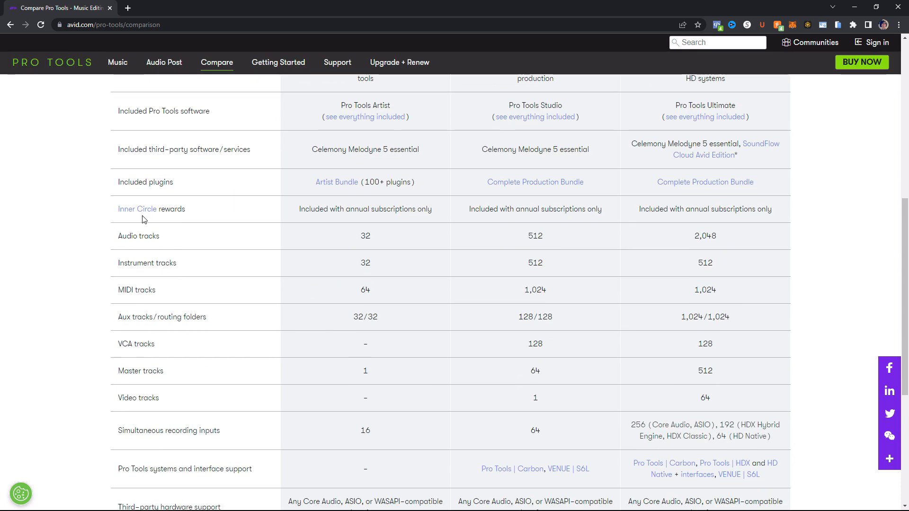
pyautogui.moveTo(339, 218)
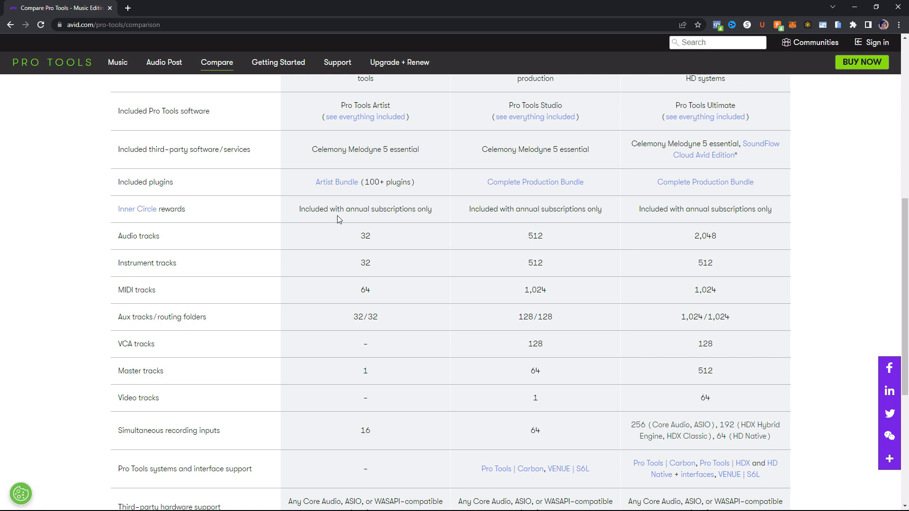
pyautogui.moveTo(362, 248)
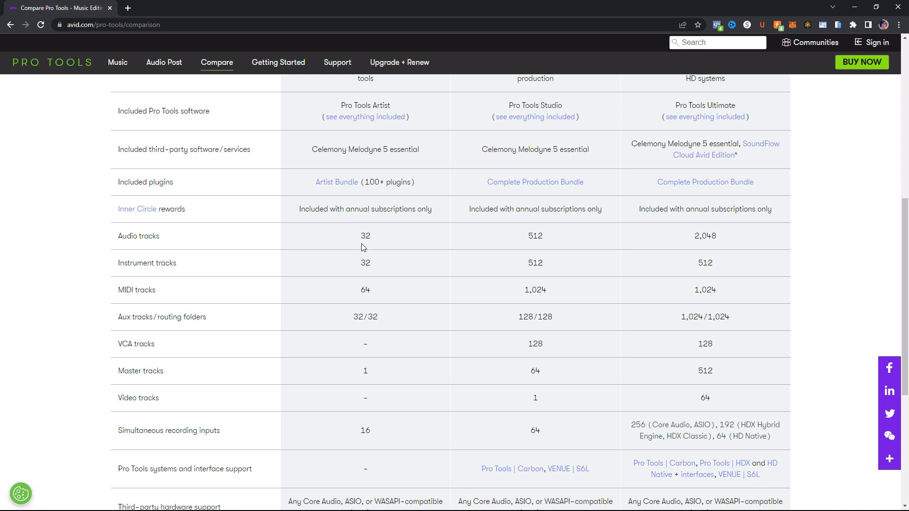
pyautogui.moveTo(363, 264)
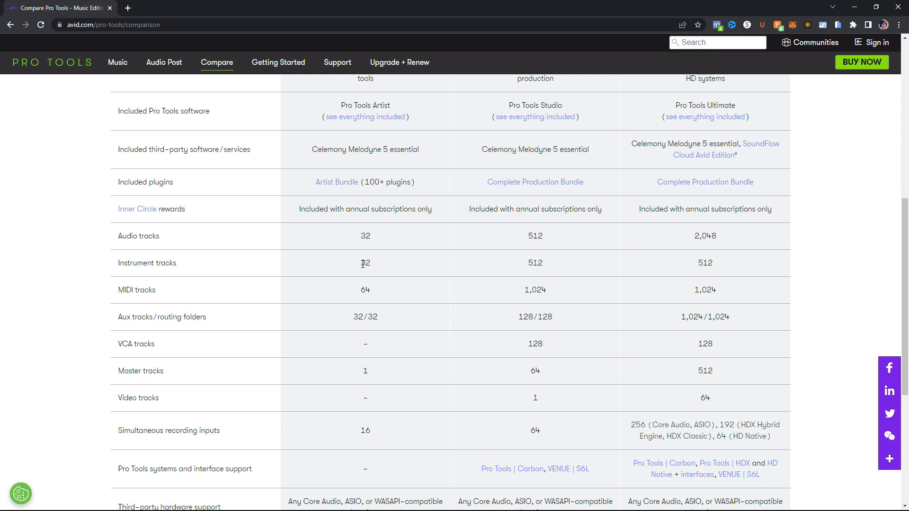
pyautogui.moveTo(354, 293)
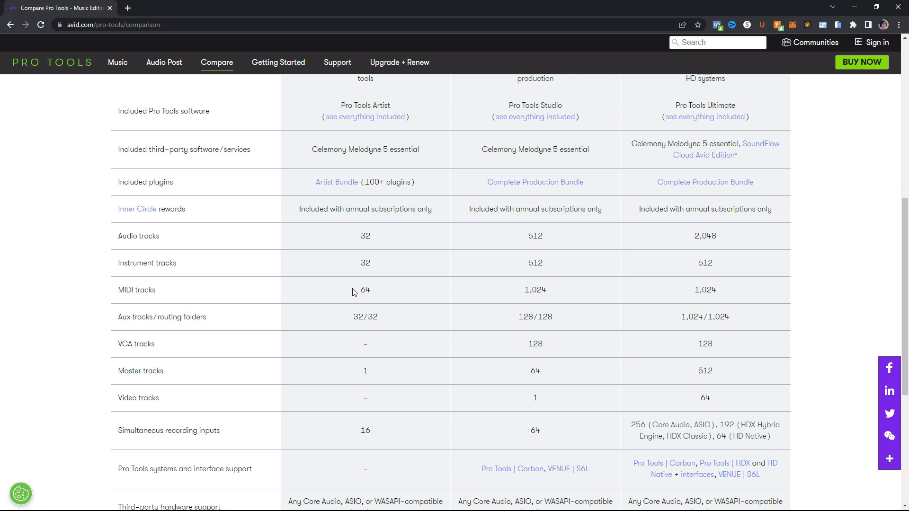
pyautogui.moveTo(366, 299)
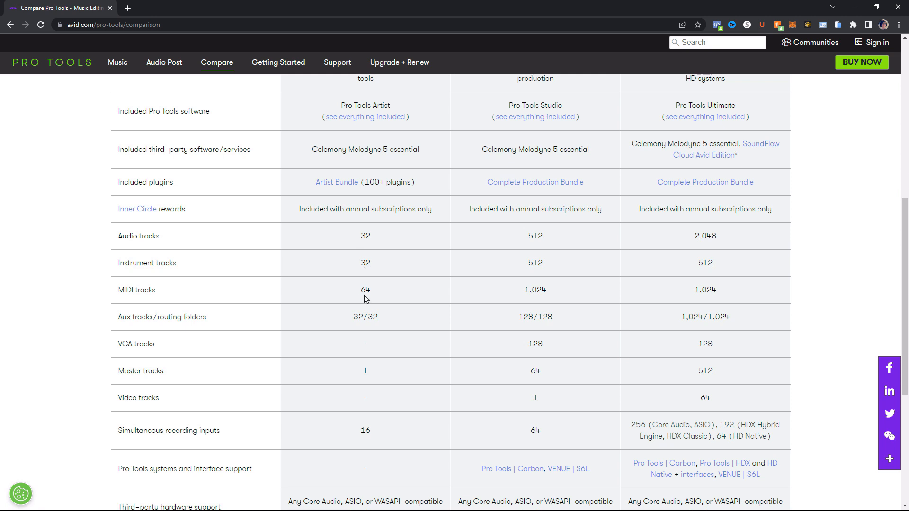
pyautogui.moveTo(368, 329)
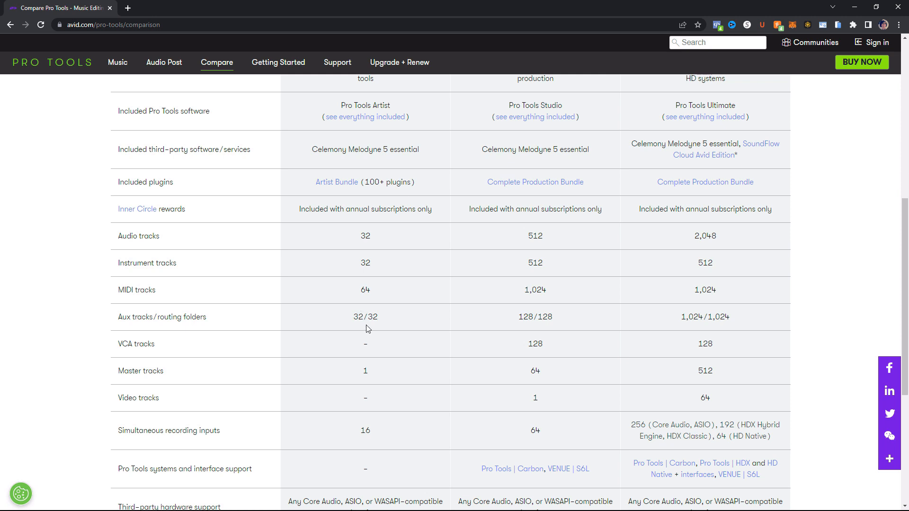
pyautogui.moveTo(383, 318)
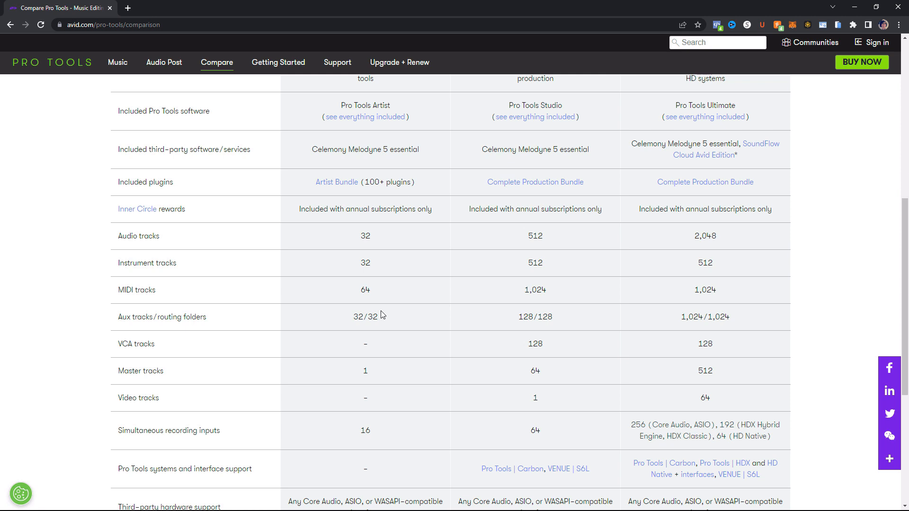
pyautogui.moveTo(372, 349)
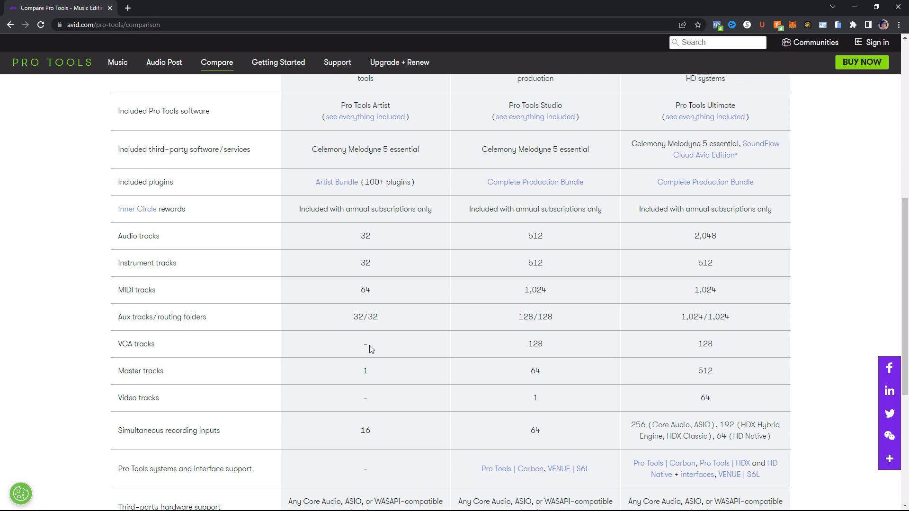
pyautogui.moveTo(362, 387)
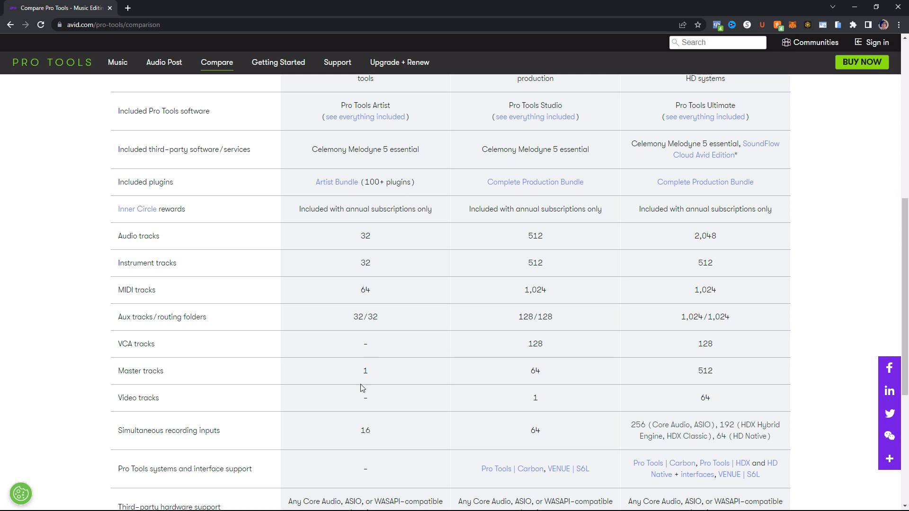
pyautogui.moveTo(375, 374)
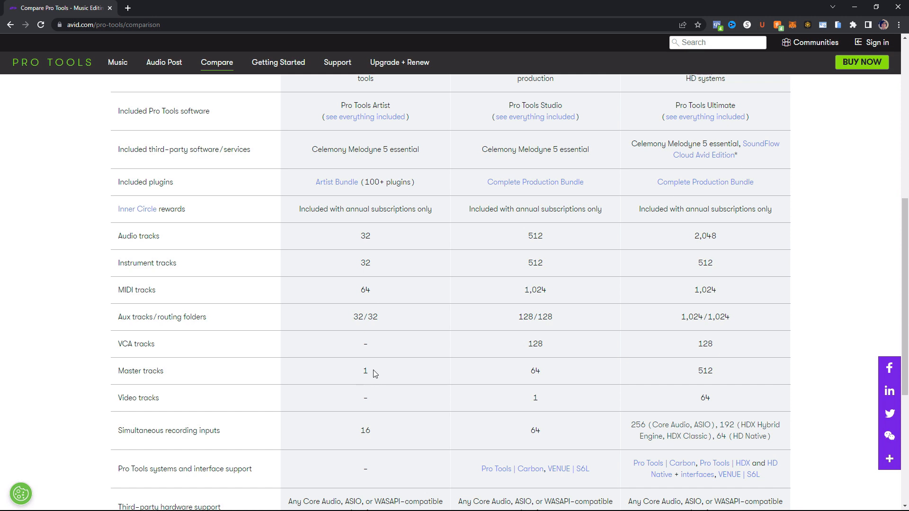
pyautogui.moveTo(373, 410)
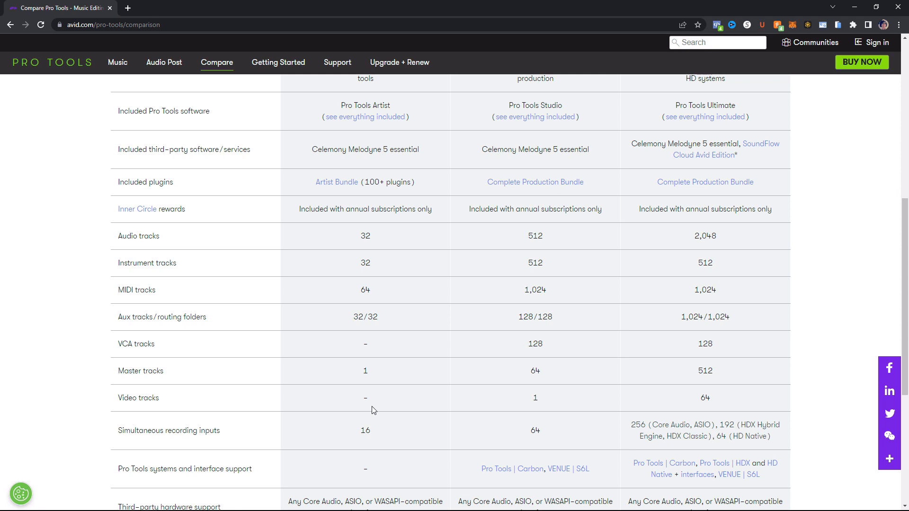
pyautogui.moveTo(382, 407)
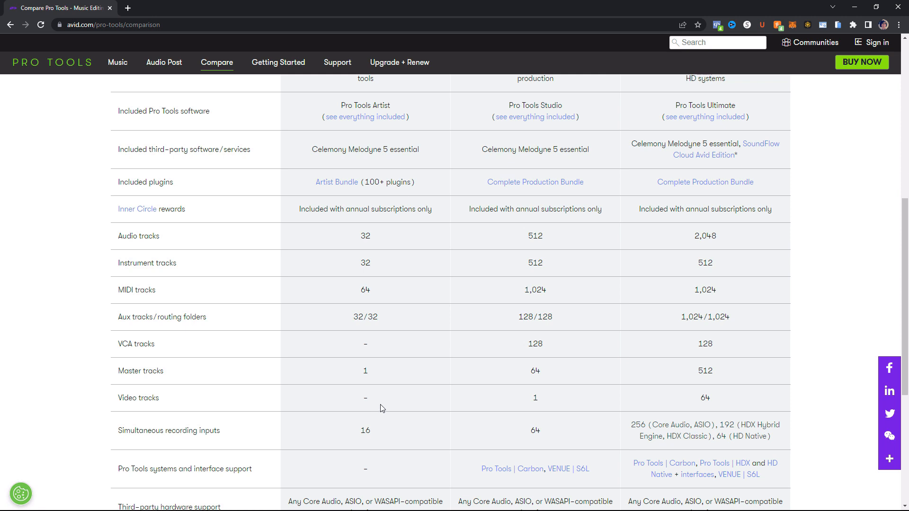
pyautogui.moveTo(371, 497)
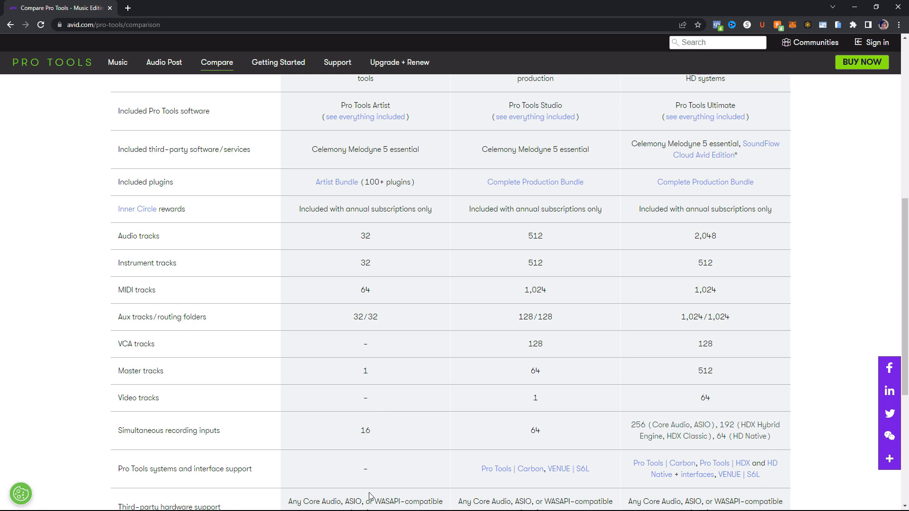
pyautogui.moveTo(372, 434)
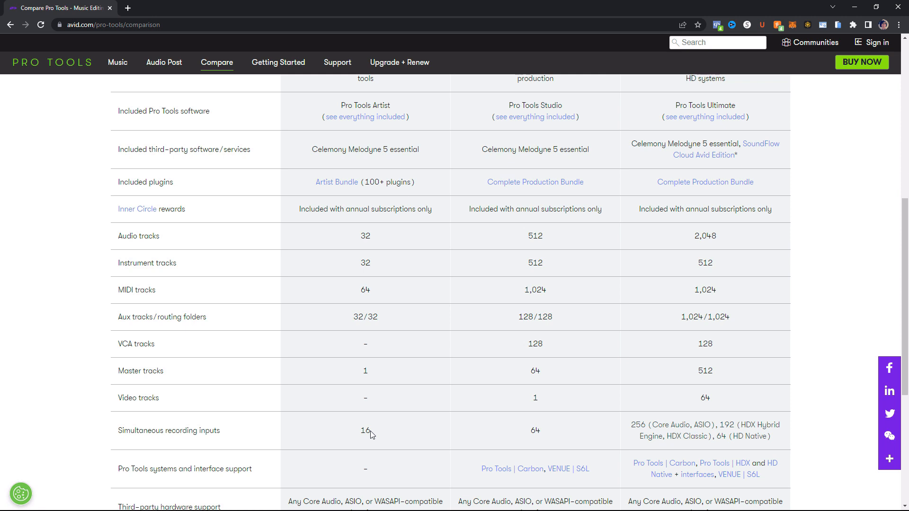
pyautogui.scroll(-3)
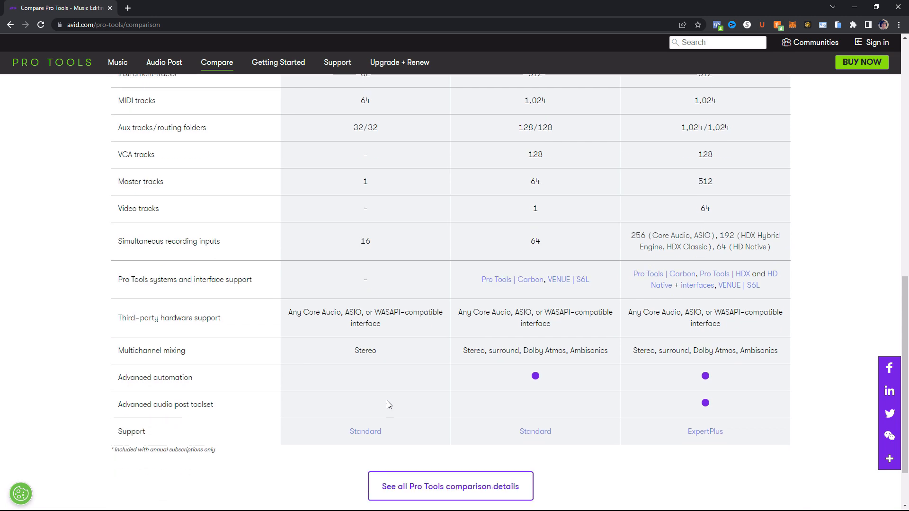
pyautogui.moveTo(333, 276)
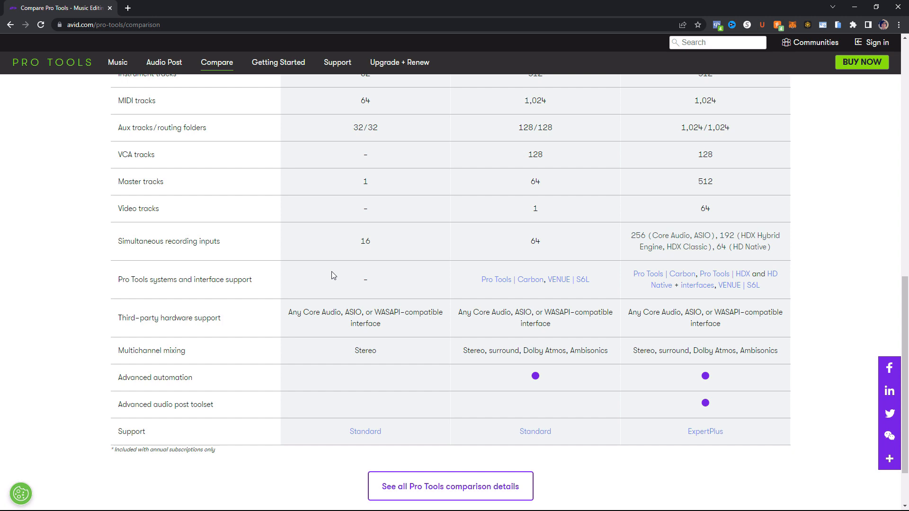
pyautogui.scroll(-3)
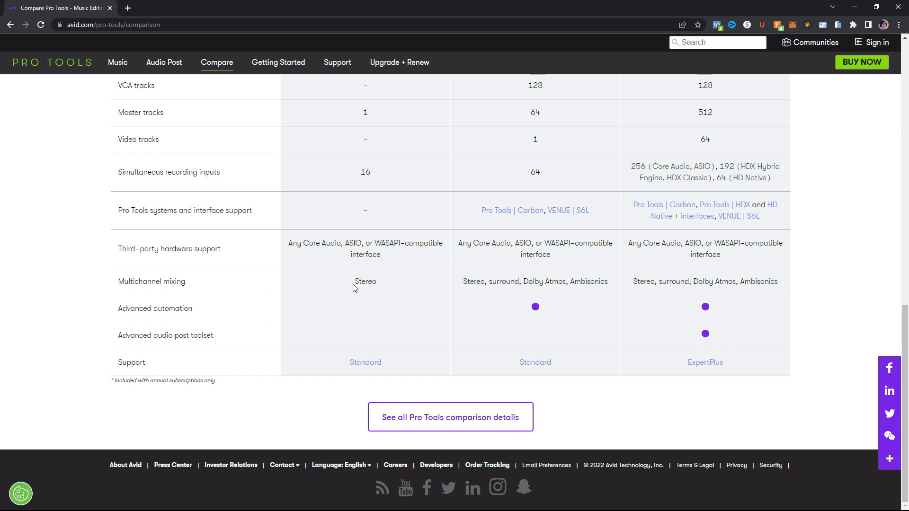
pyautogui.moveTo(377, 303)
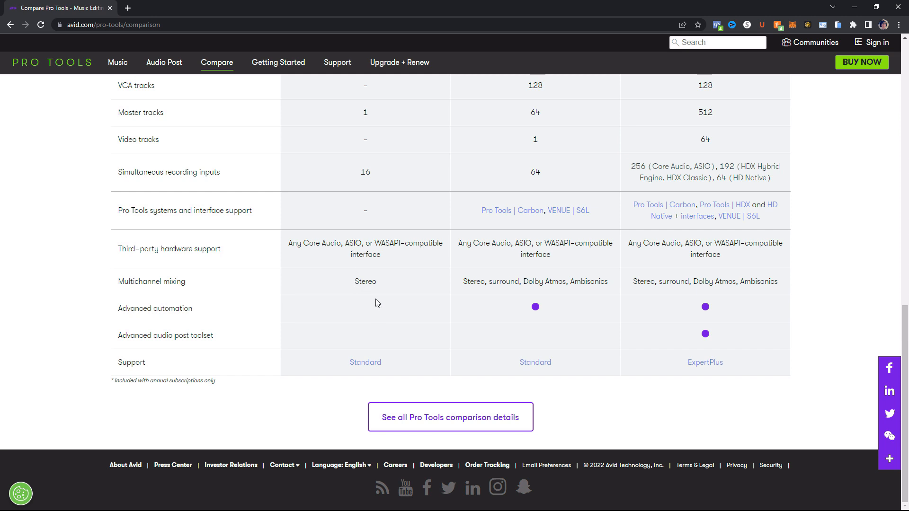
pyautogui.moveTo(366, 335)
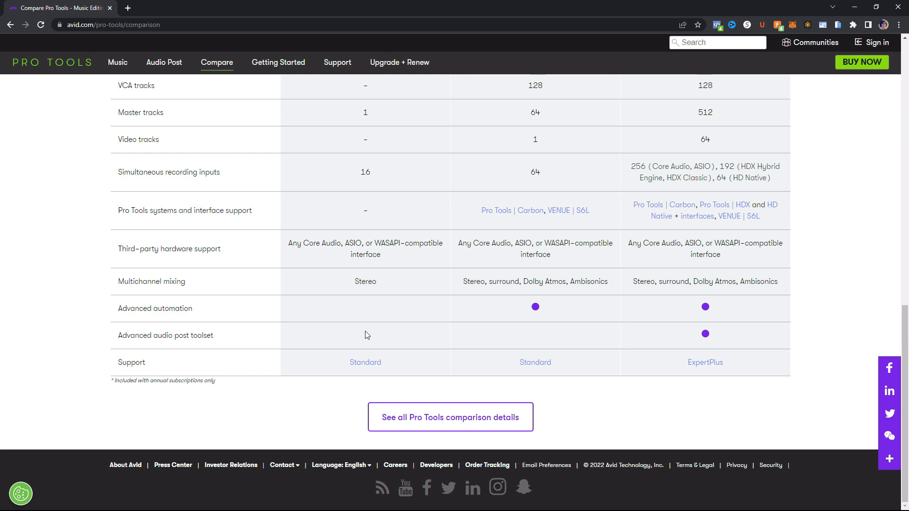
pyautogui.moveTo(370, 350)
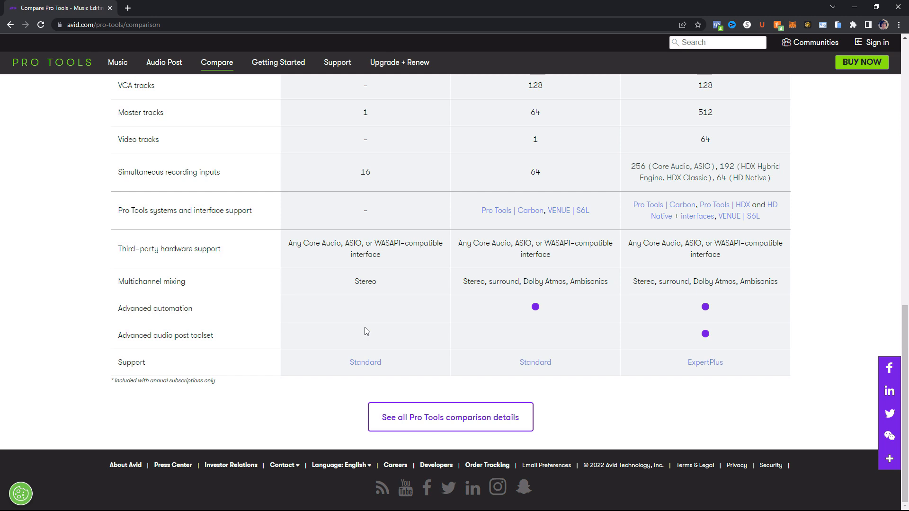
pyautogui.moveTo(360, 327)
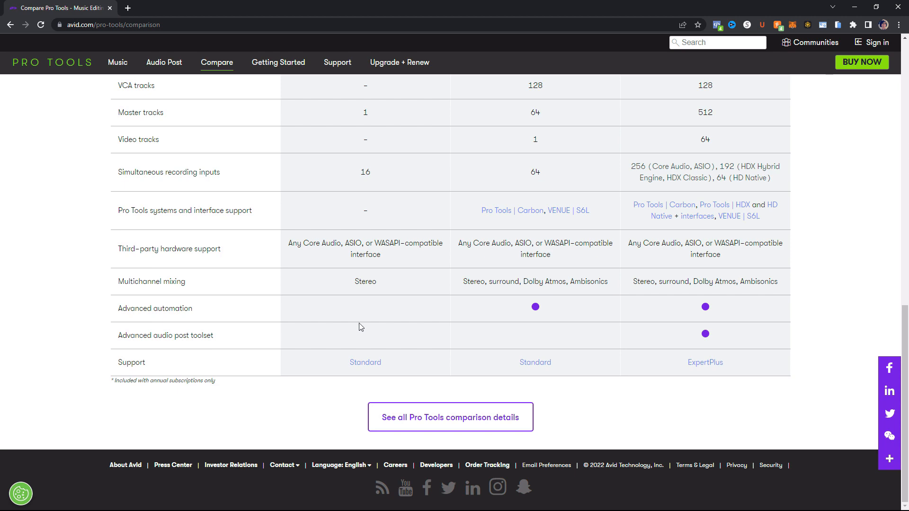
pyautogui.scroll(3)
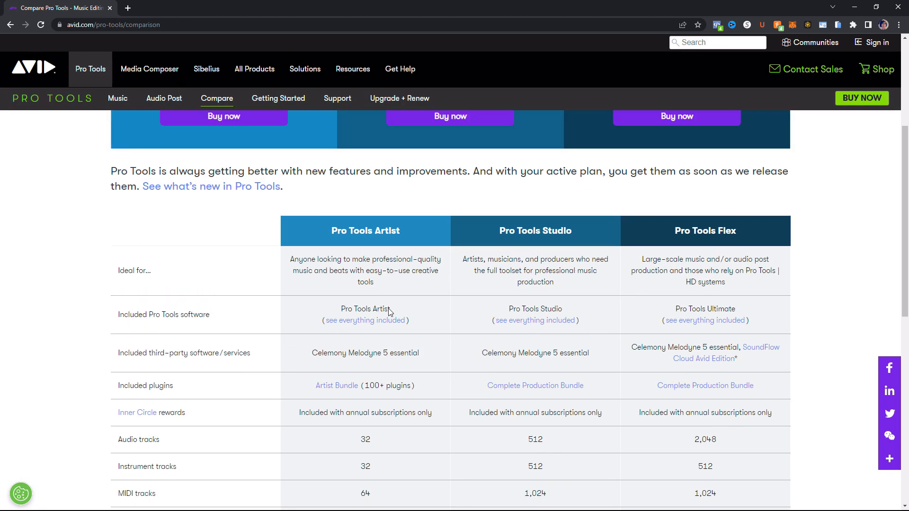
pyautogui.scroll(-3)
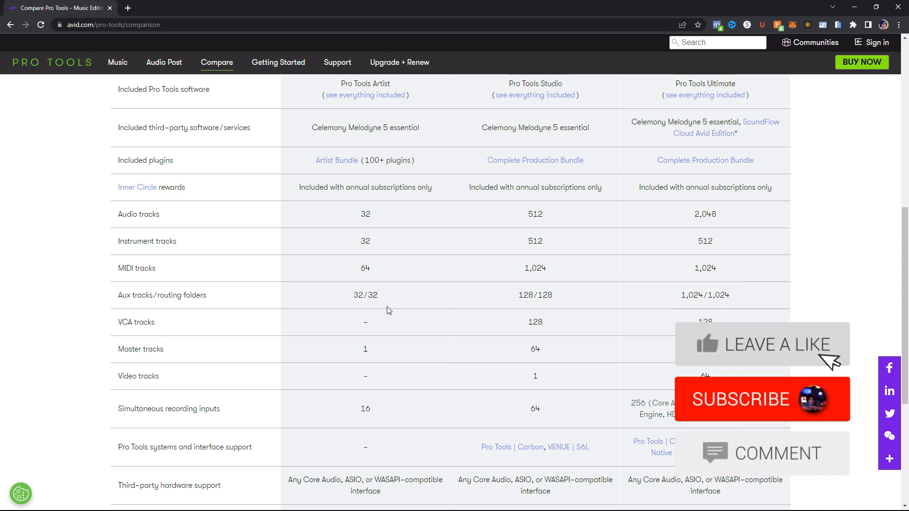
pyautogui.scroll(3)
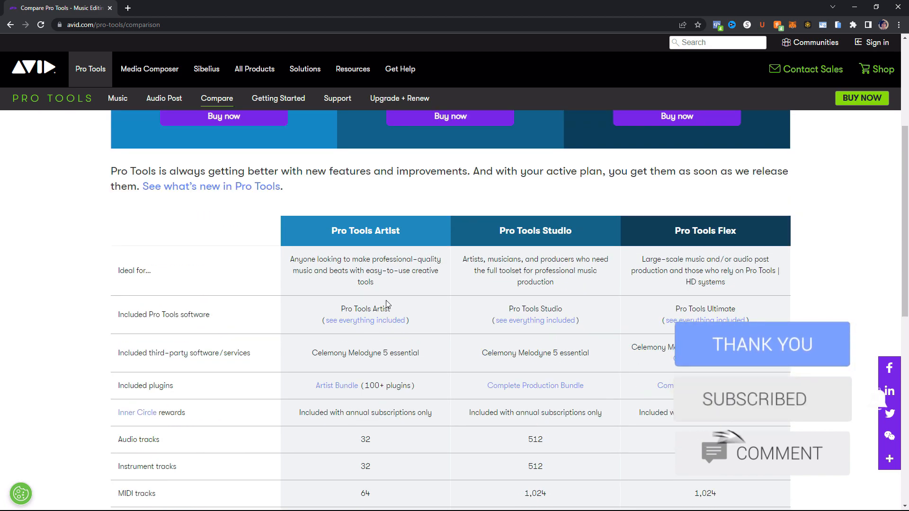
pyautogui.moveTo(532, 242)
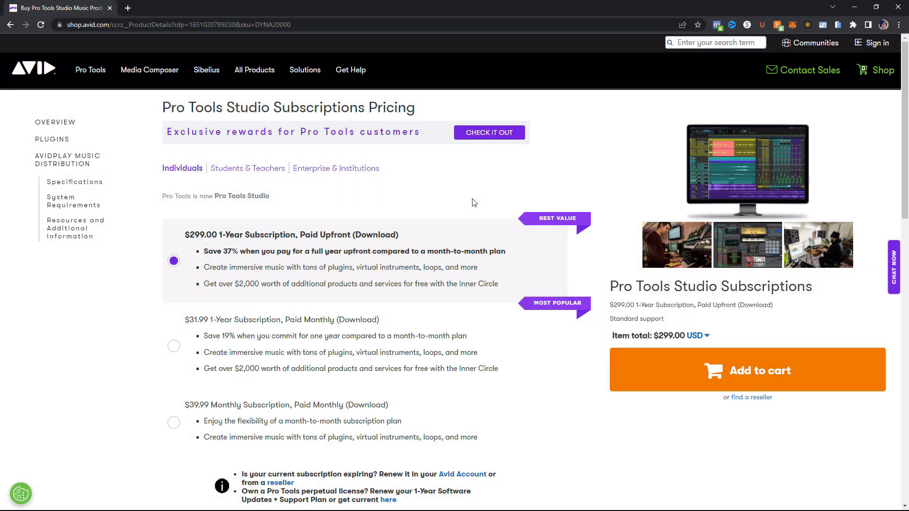
pyautogui.moveTo(352, 246)
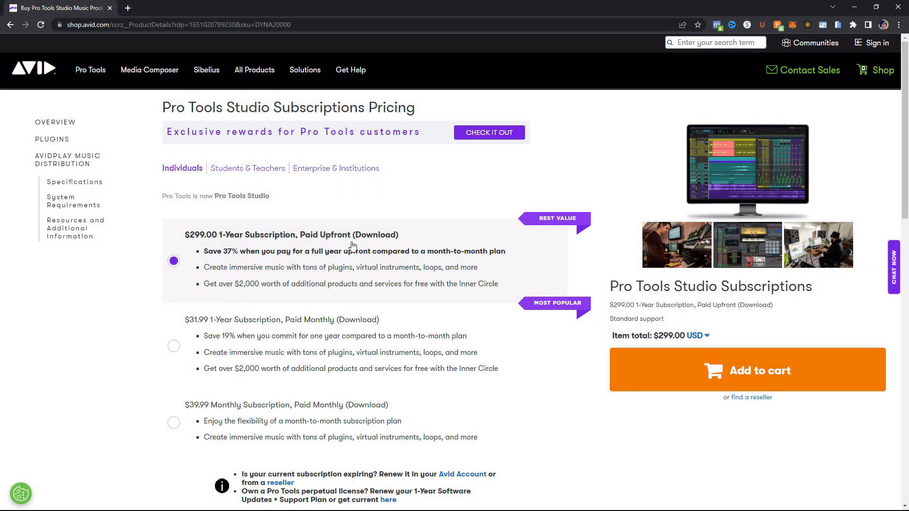
pyautogui.moveTo(202, 252)
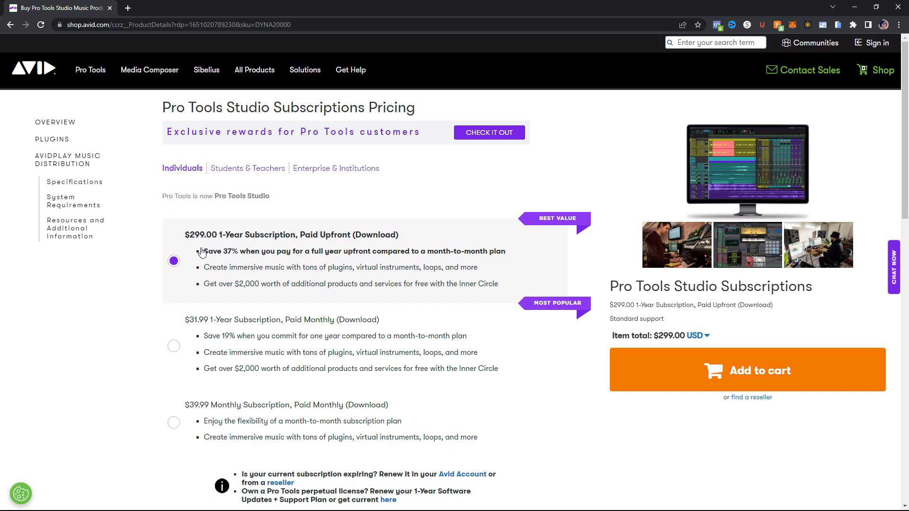
pyautogui.moveTo(246, 291)
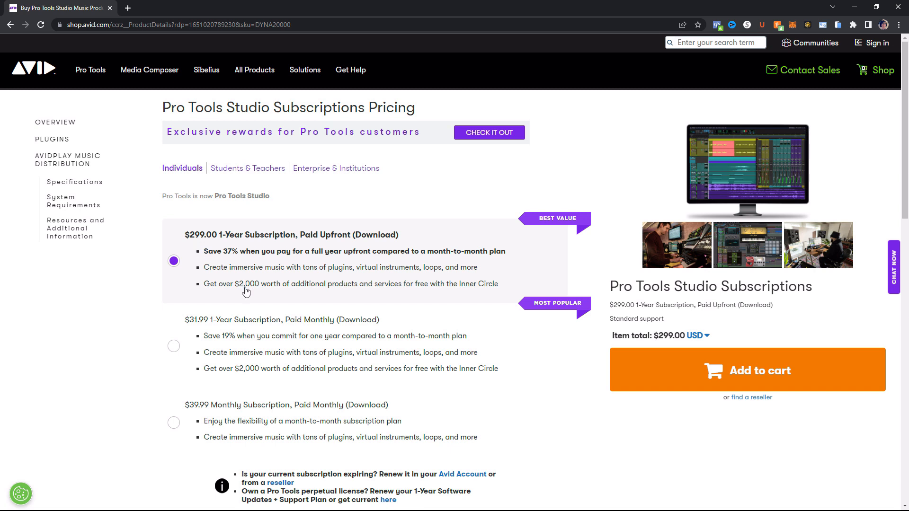
pyautogui.moveTo(309, 310)
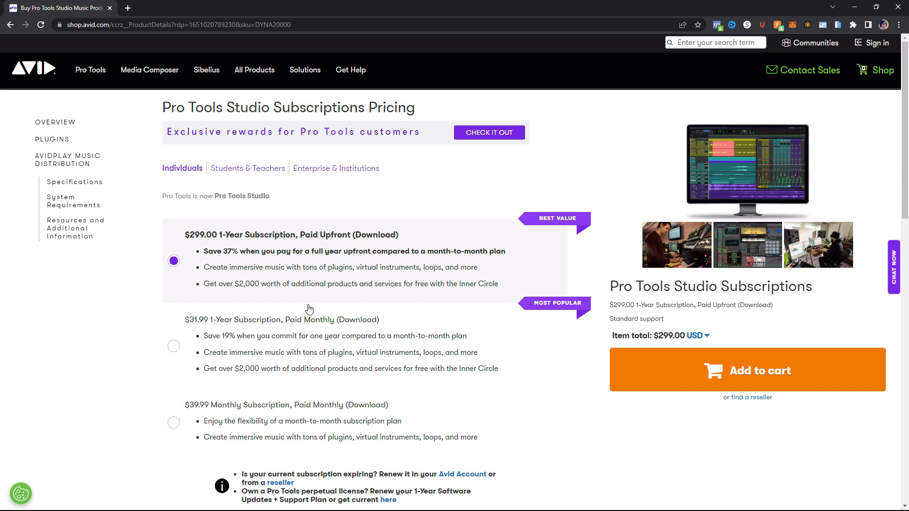
pyautogui.moveTo(194, 330)
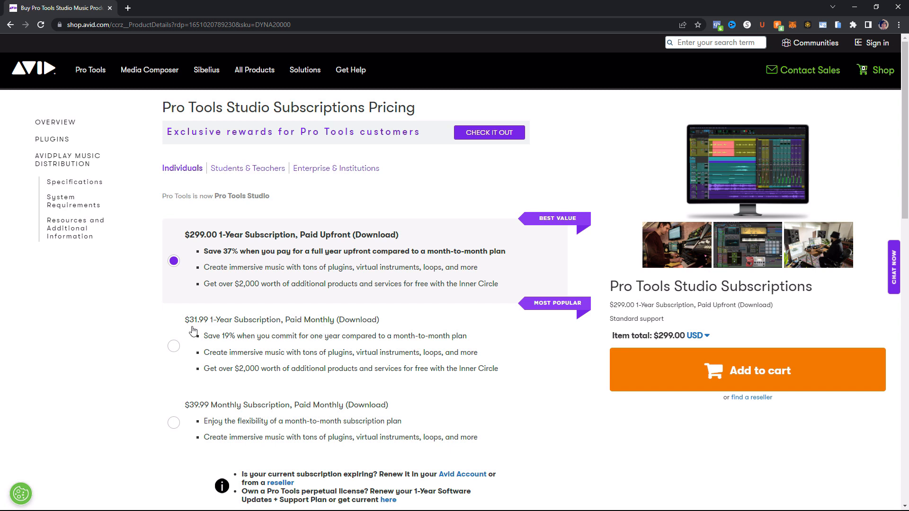
pyautogui.moveTo(285, 354)
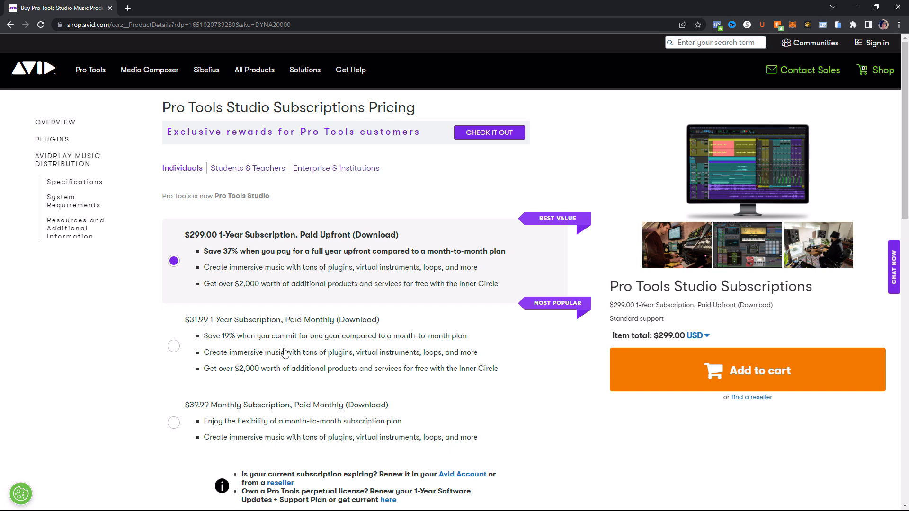
pyautogui.moveTo(466, 383)
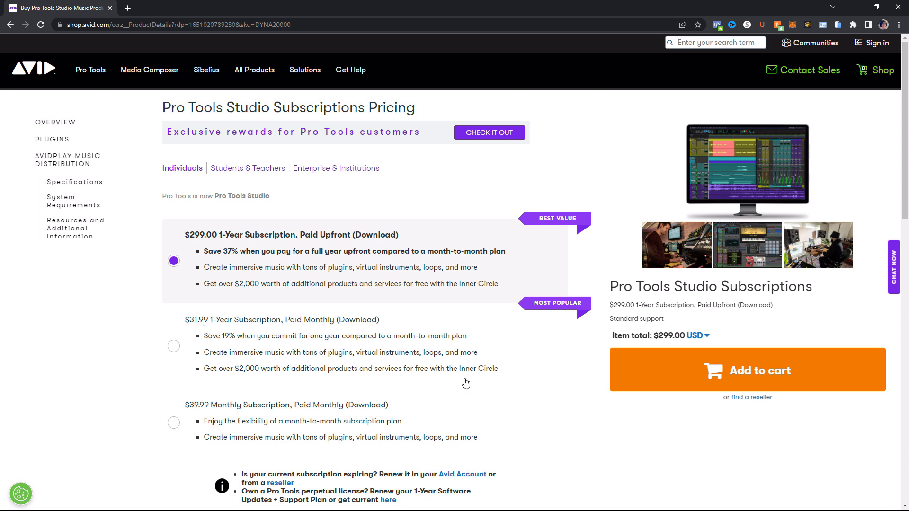
pyautogui.moveTo(466, 363)
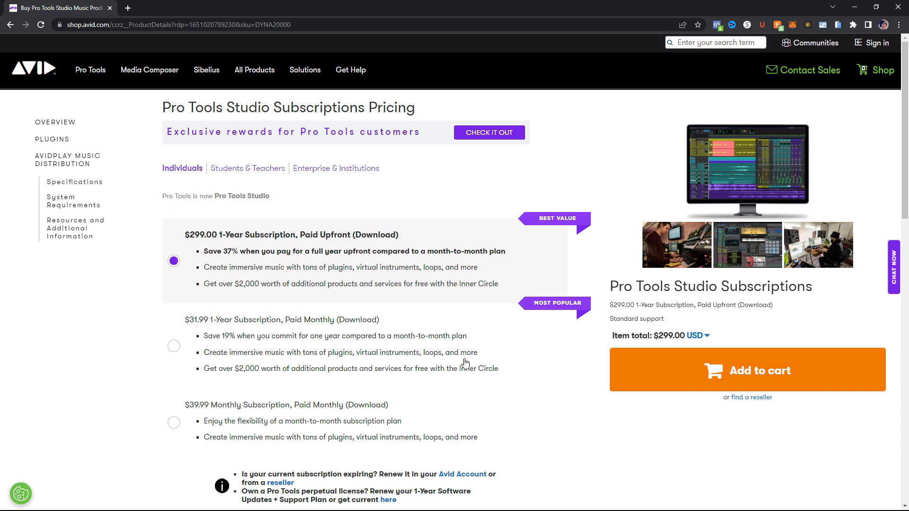
pyautogui.moveTo(275, 396)
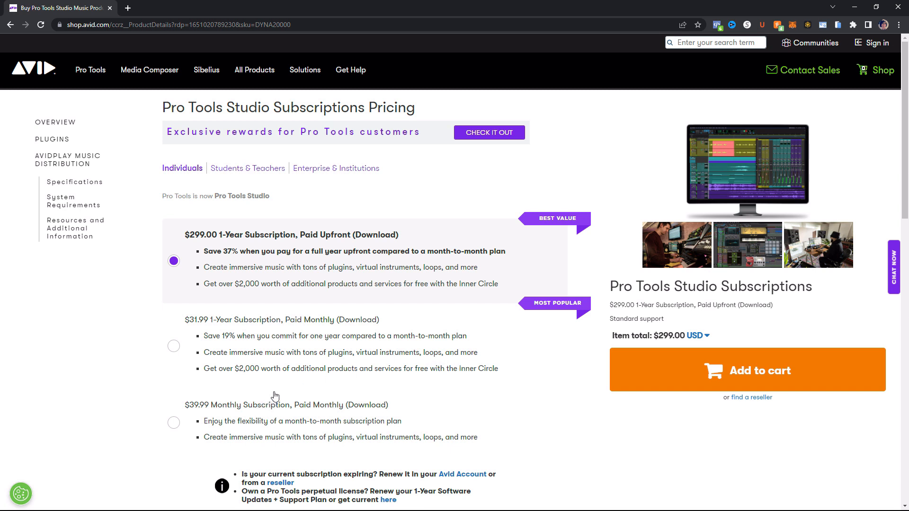
pyautogui.moveTo(249, 398)
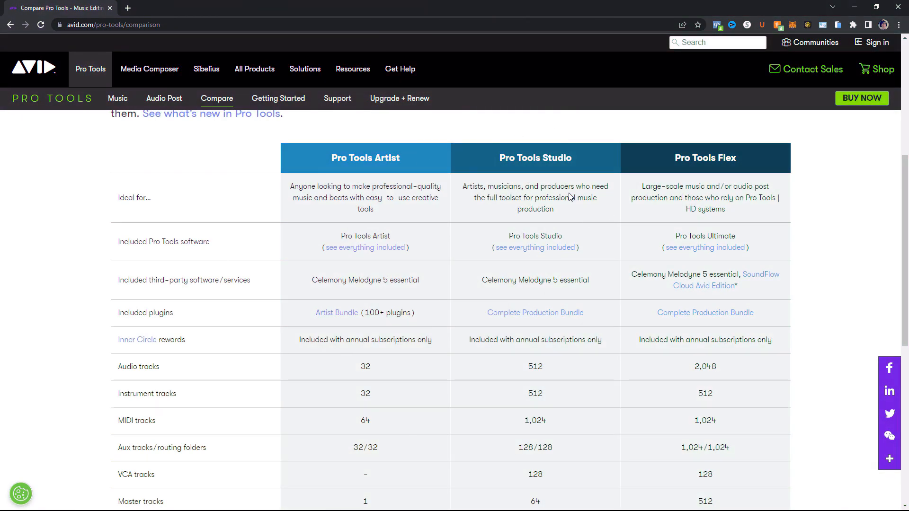
pyautogui.moveTo(514, 196)
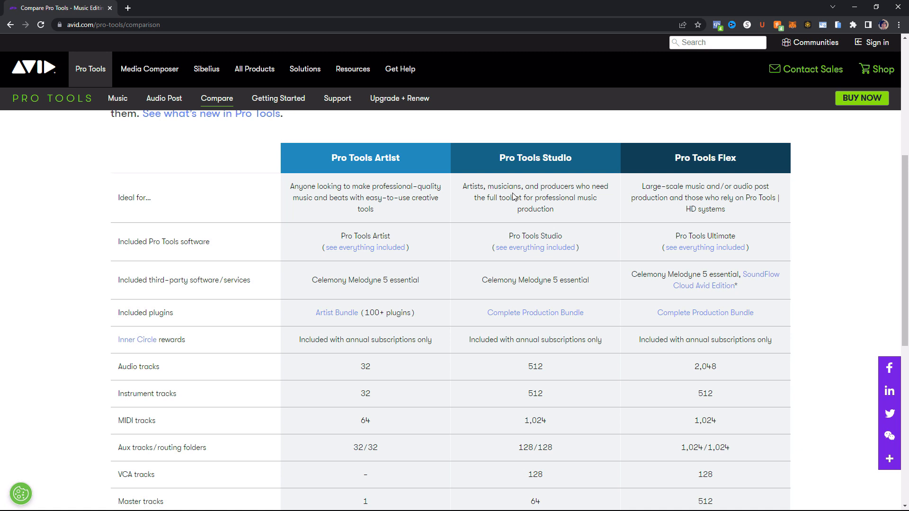
pyautogui.moveTo(527, 213)
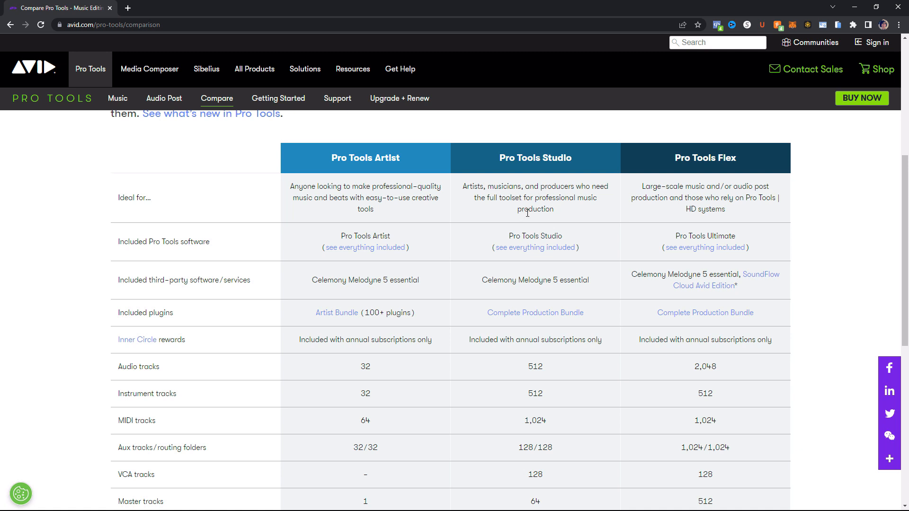
pyautogui.moveTo(562, 209)
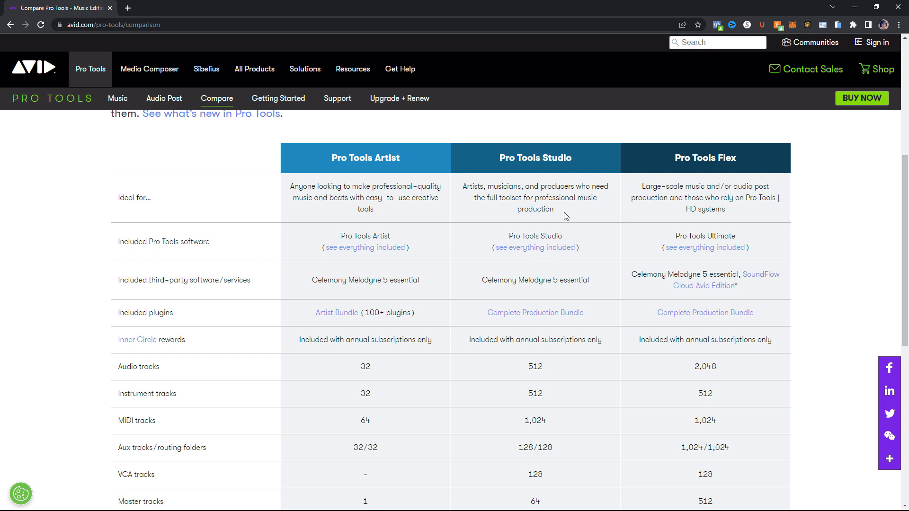
pyautogui.moveTo(489, 301)
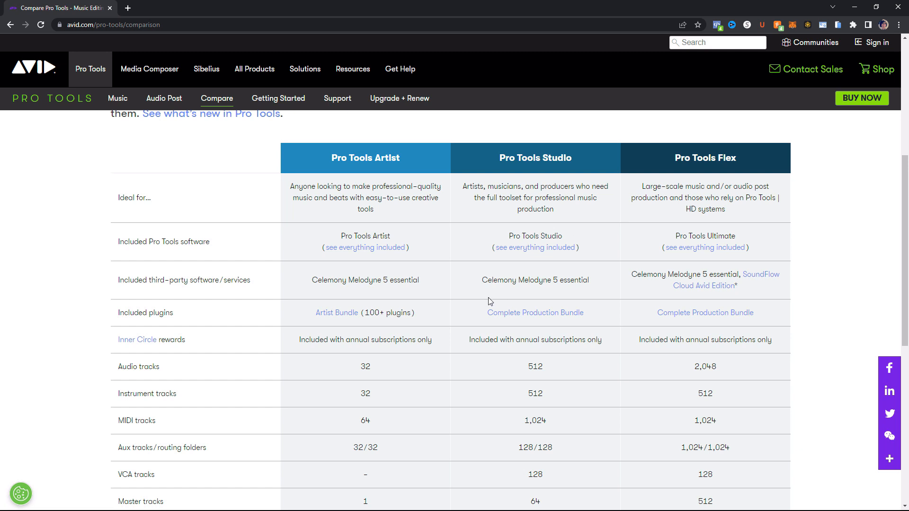
pyautogui.scroll(-3)
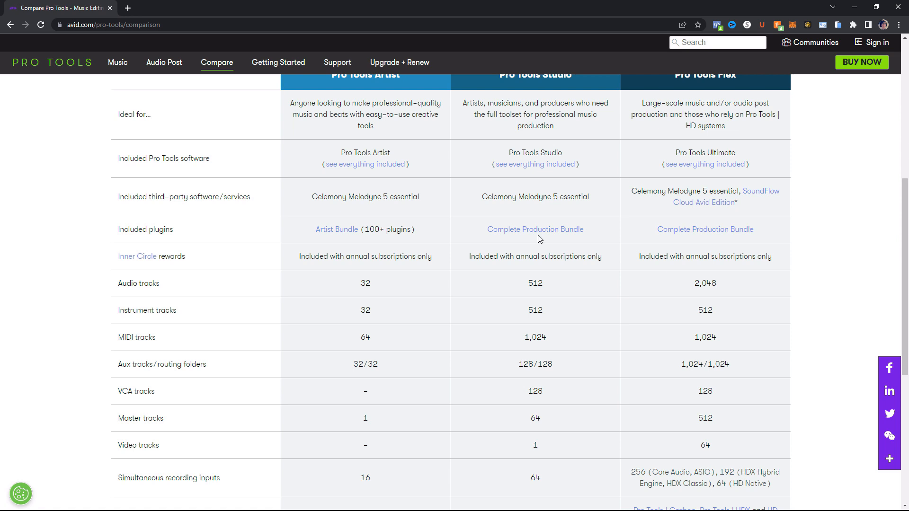
pyautogui.moveTo(541, 245)
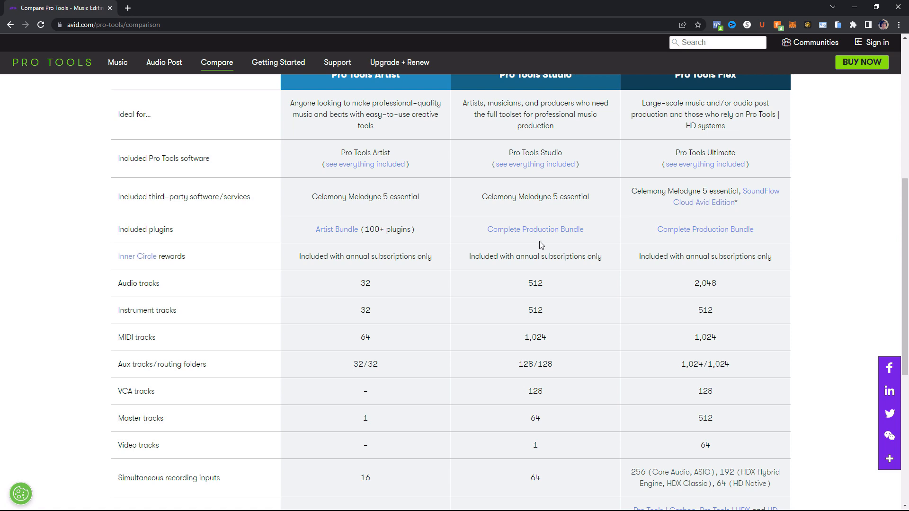
pyautogui.moveTo(527, 265)
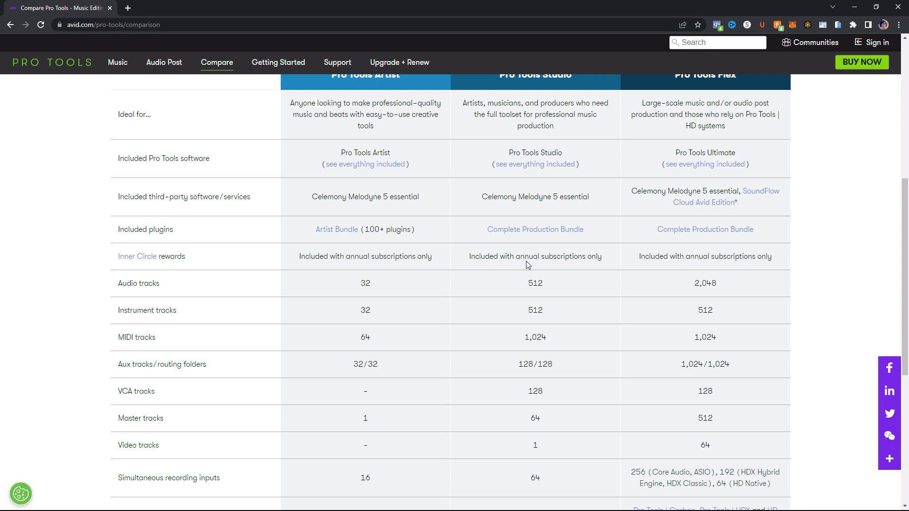
pyautogui.scroll(-3)
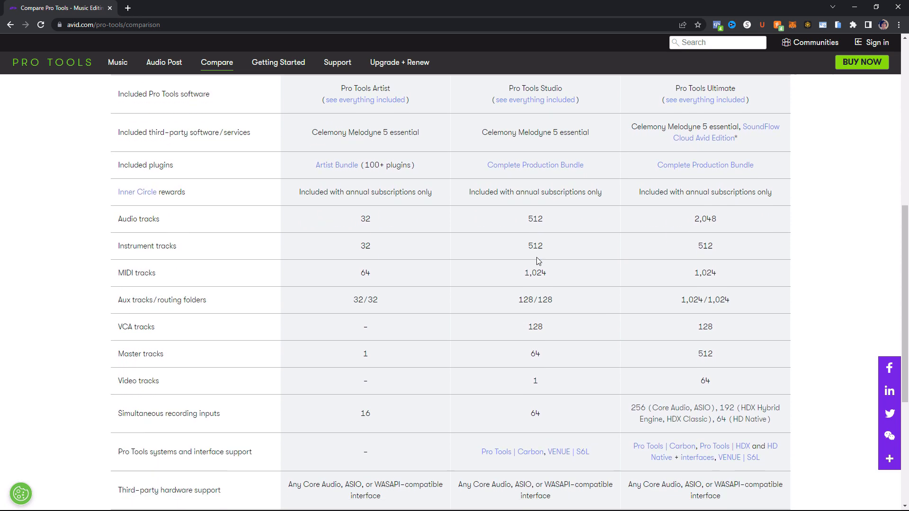
pyautogui.scroll(-3)
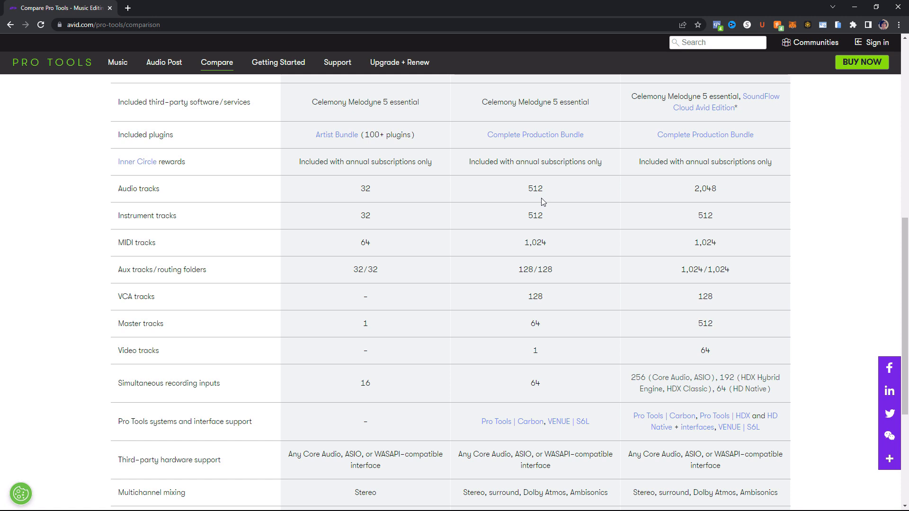
pyautogui.moveTo(528, 235)
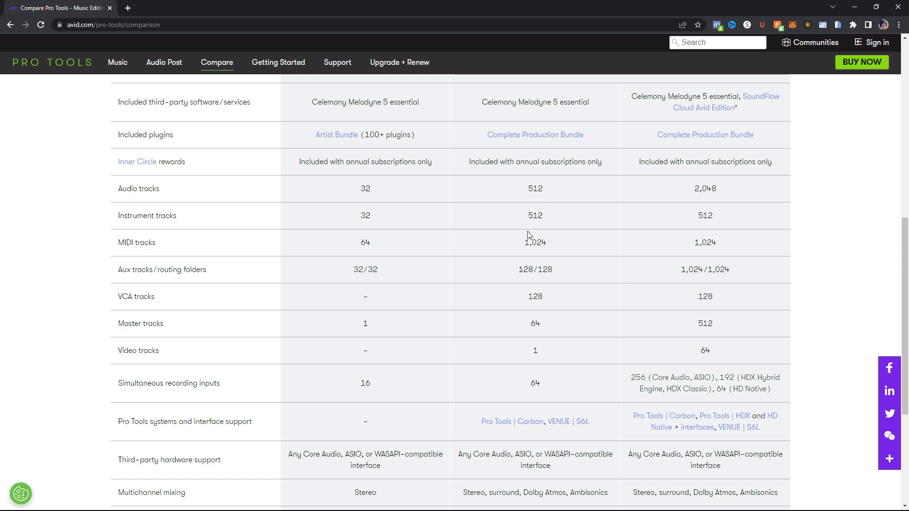
pyautogui.moveTo(542, 242)
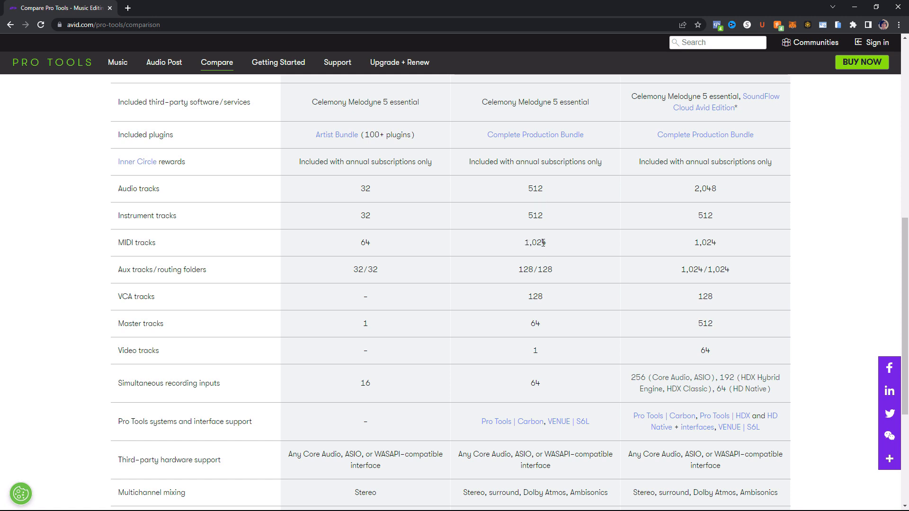
pyautogui.moveTo(533, 285)
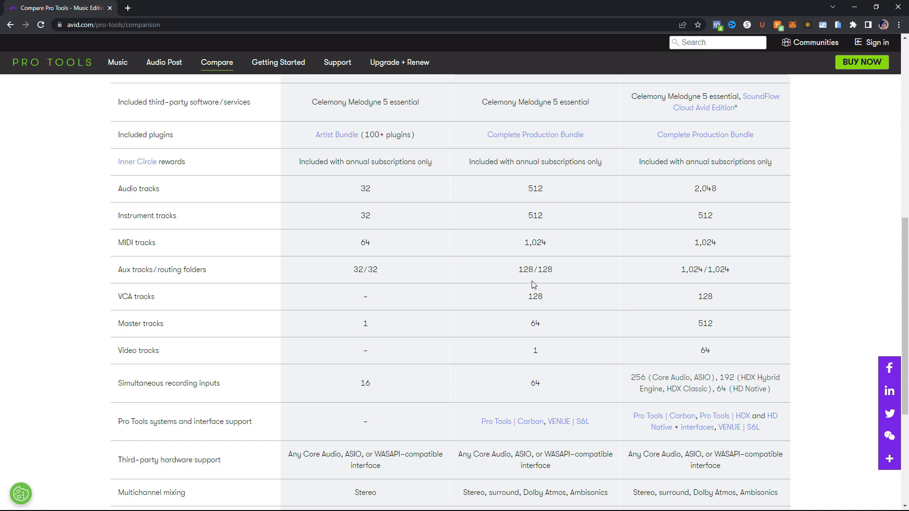
pyautogui.moveTo(549, 278)
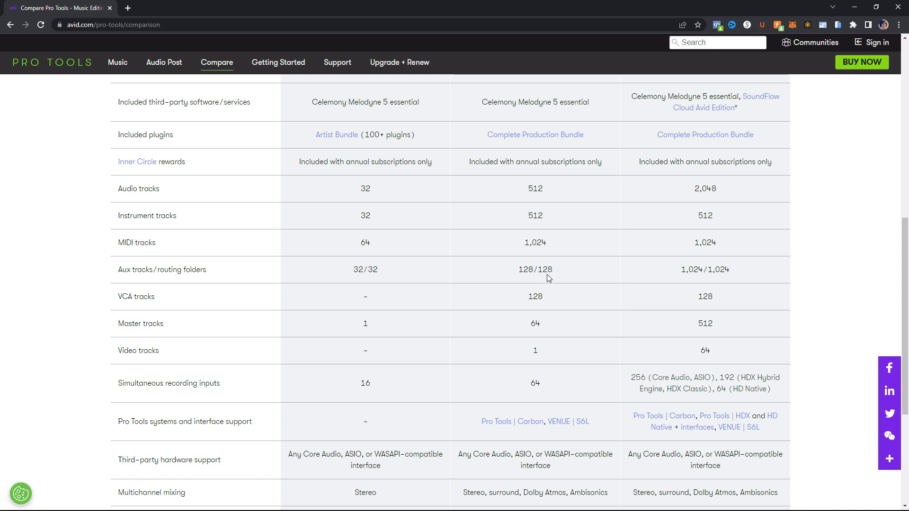
pyautogui.moveTo(536, 313)
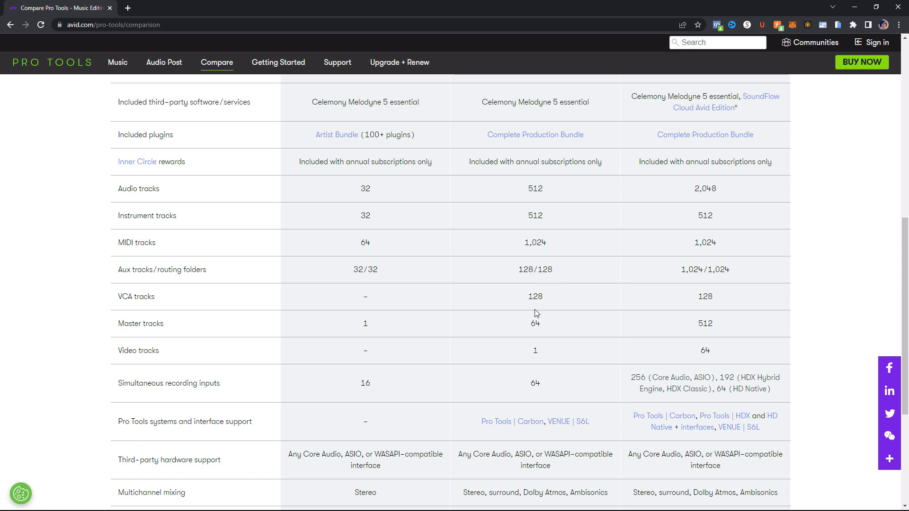
pyautogui.moveTo(549, 326)
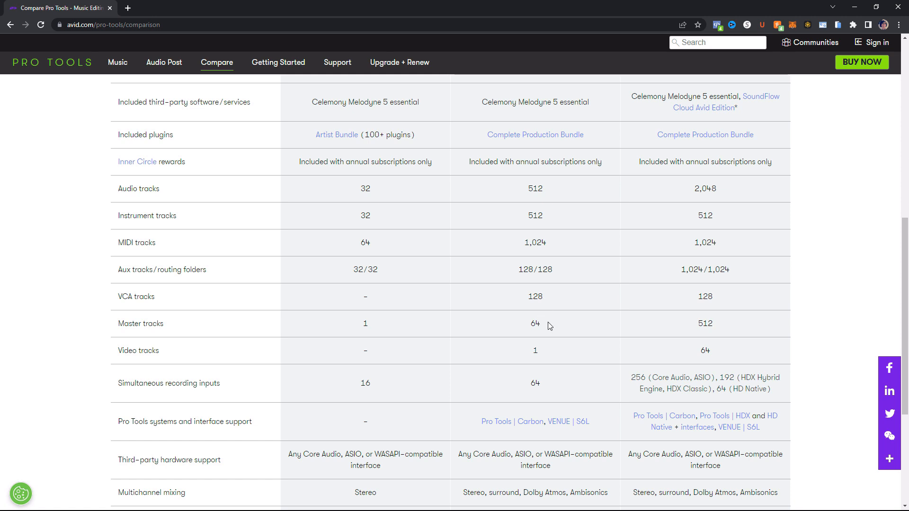
pyautogui.moveTo(538, 350)
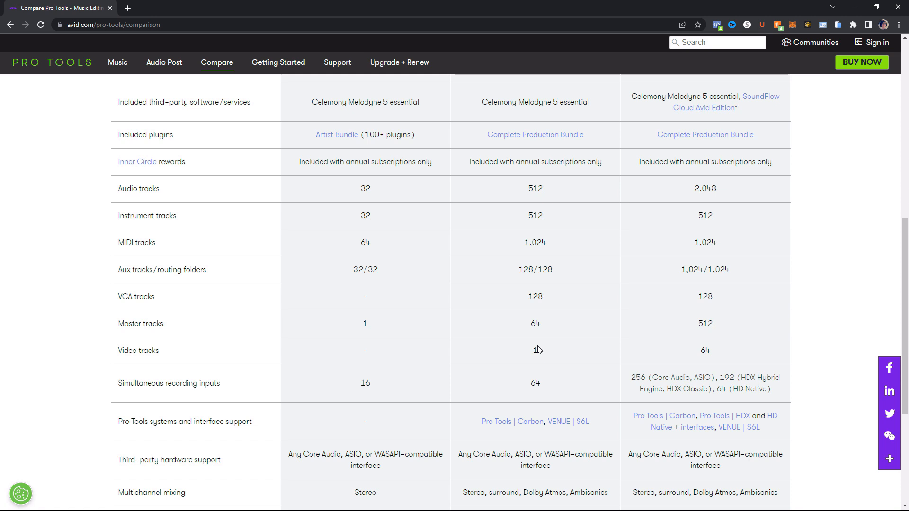
pyautogui.moveTo(530, 380)
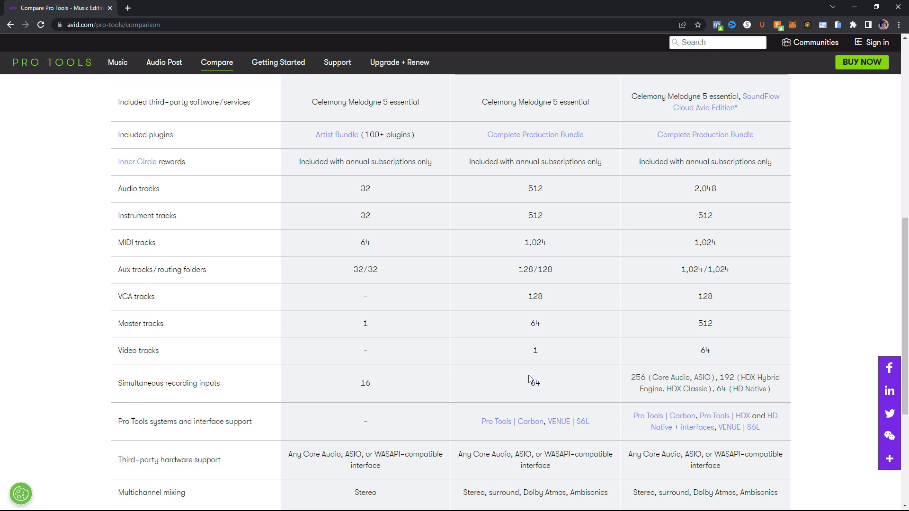
pyautogui.moveTo(542, 387)
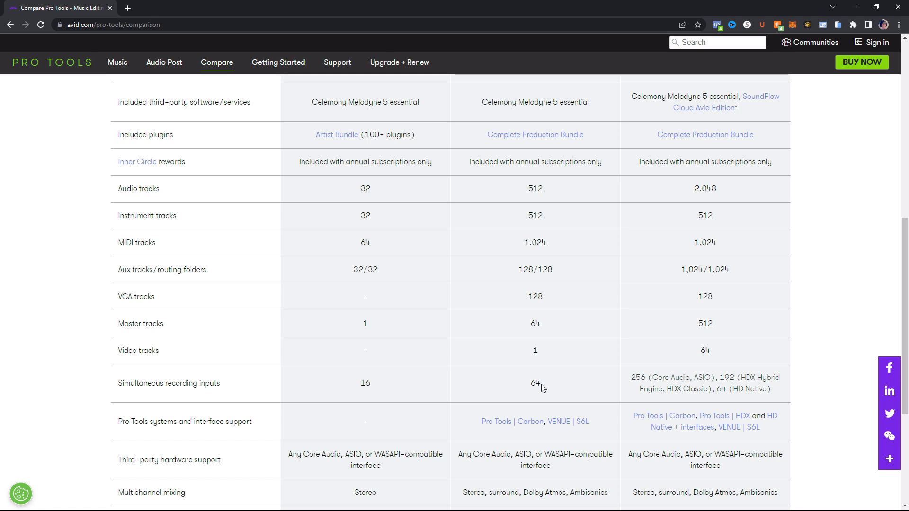
pyautogui.scroll(-3)
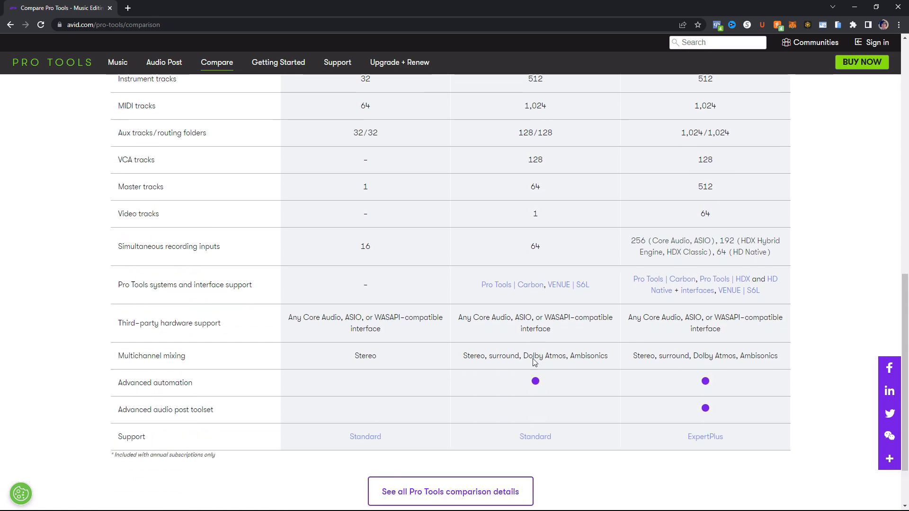
pyautogui.scroll(-3)
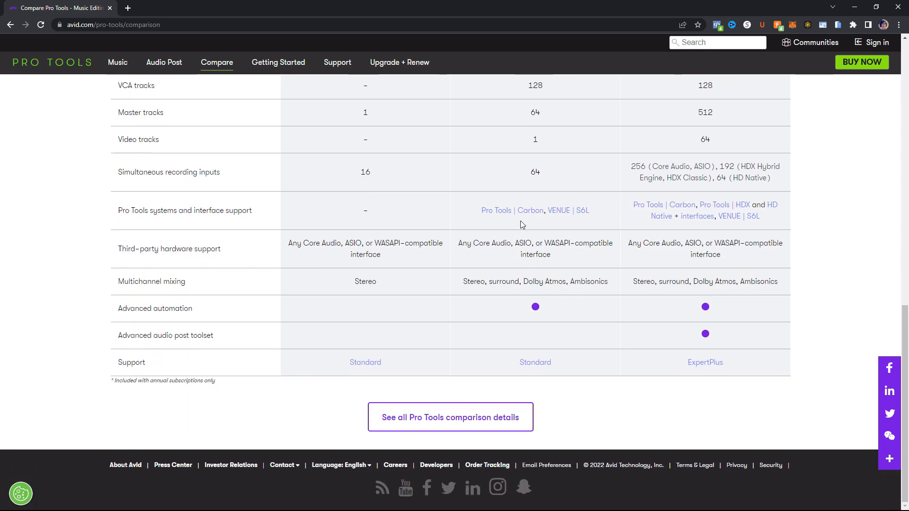
pyautogui.moveTo(497, 210)
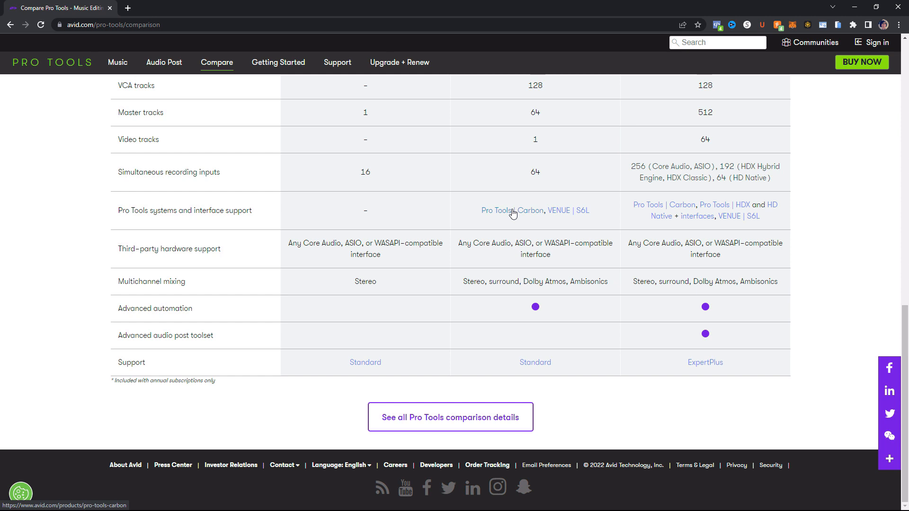
pyautogui.moveTo(570, 217)
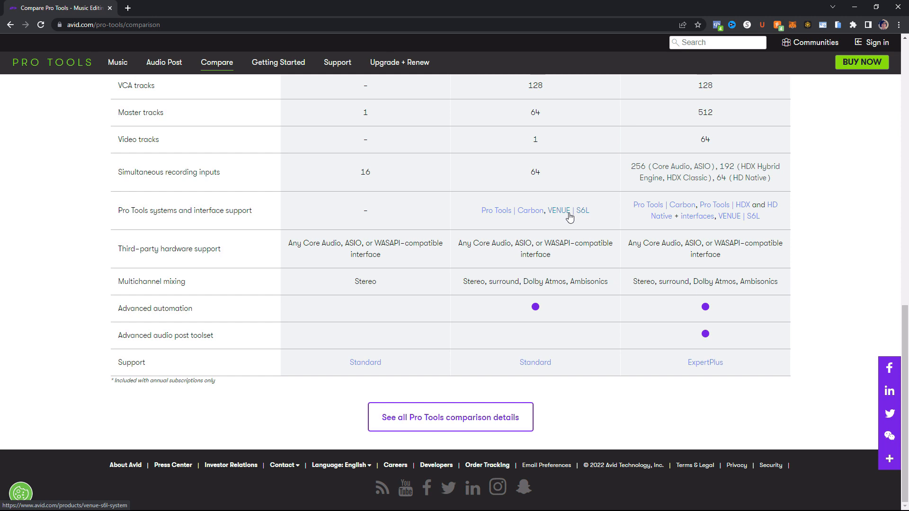
pyautogui.moveTo(534, 265)
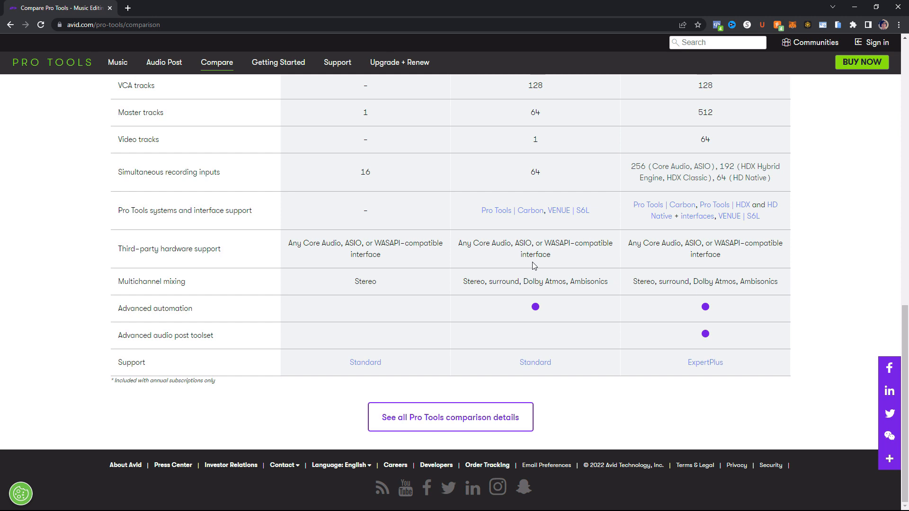
pyautogui.moveTo(511, 300)
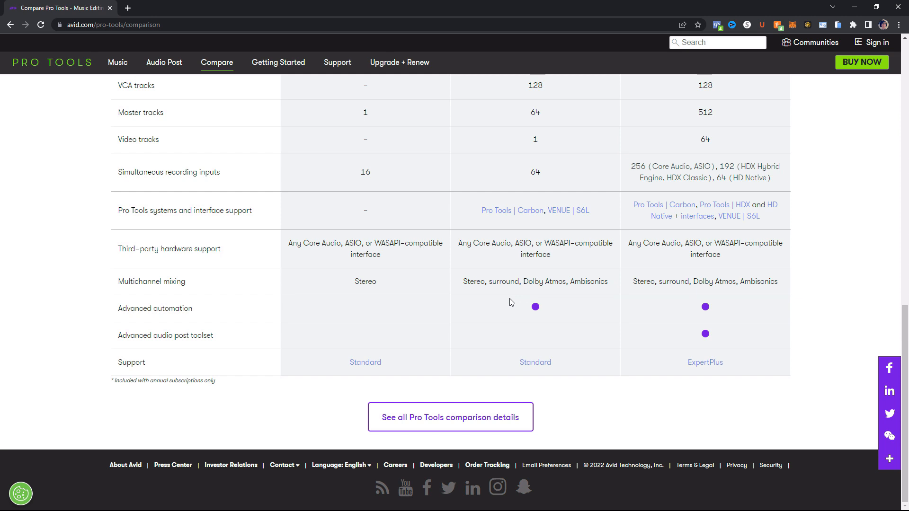
pyautogui.moveTo(517, 317)
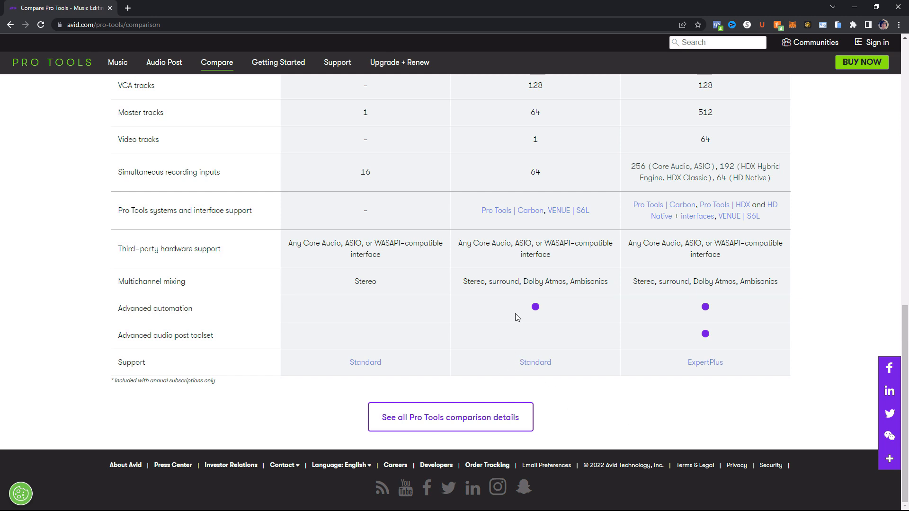
pyautogui.moveTo(517, 315)
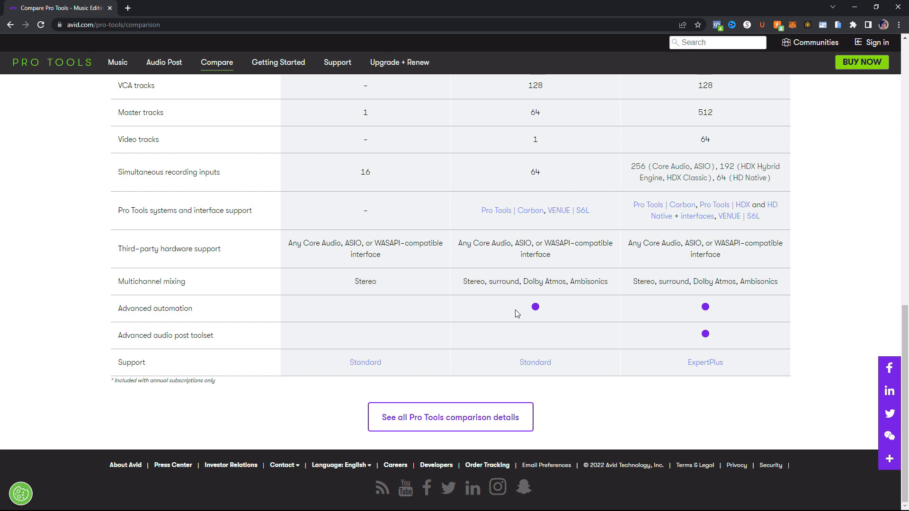
pyautogui.moveTo(534, 337)
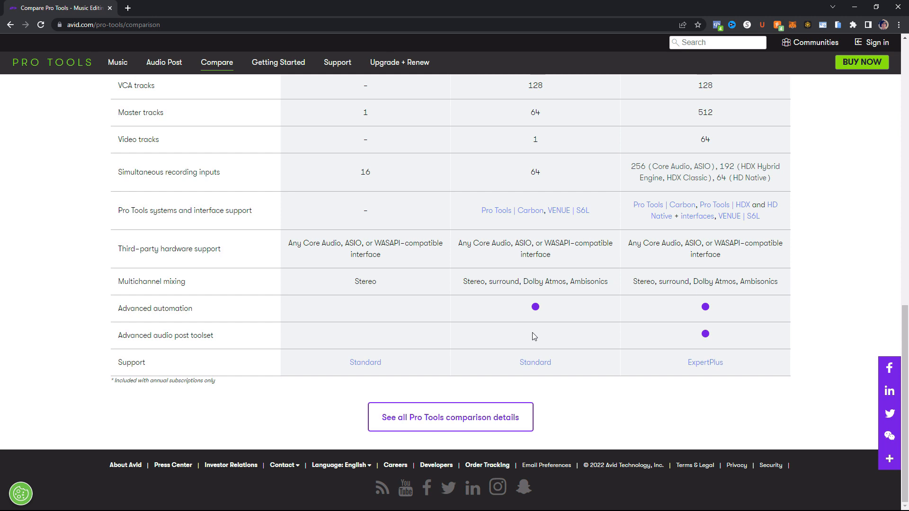
pyautogui.moveTo(534, 362)
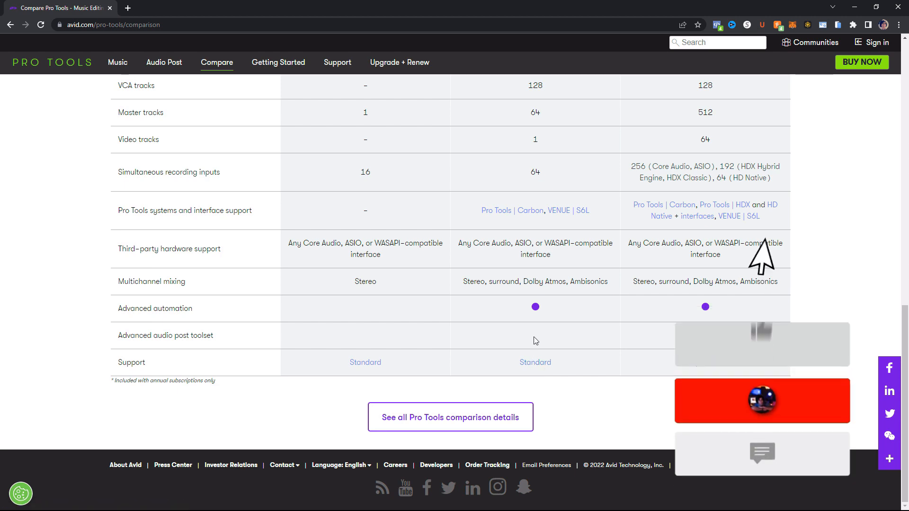
pyautogui.scroll(3)
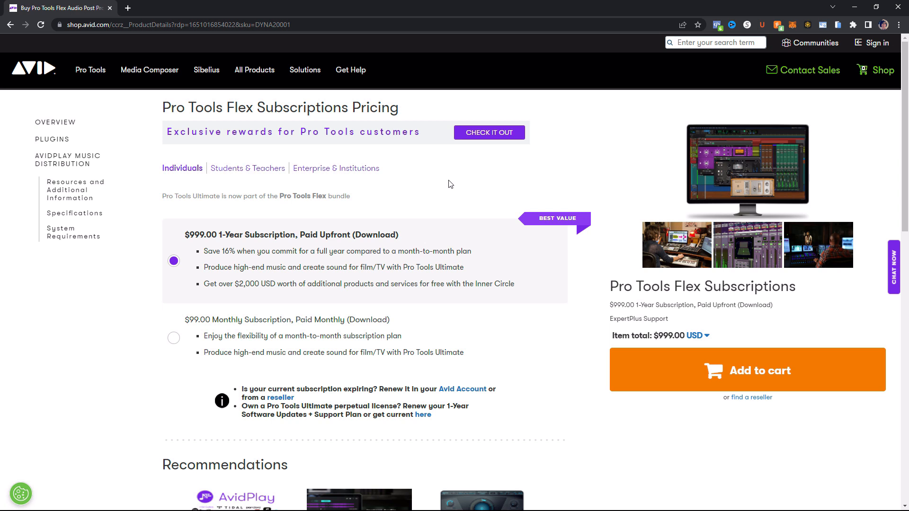
pyautogui.moveTo(264, 245)
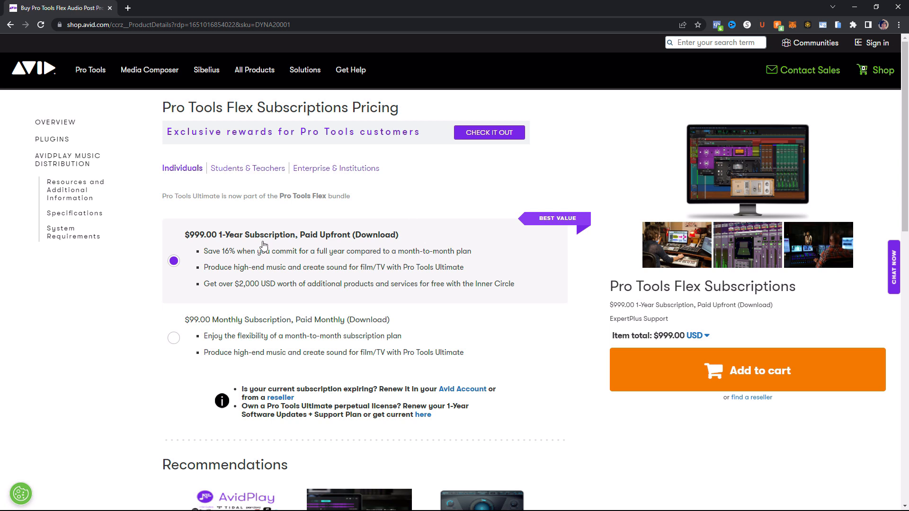
pyautogui.moveTo(180, 243)
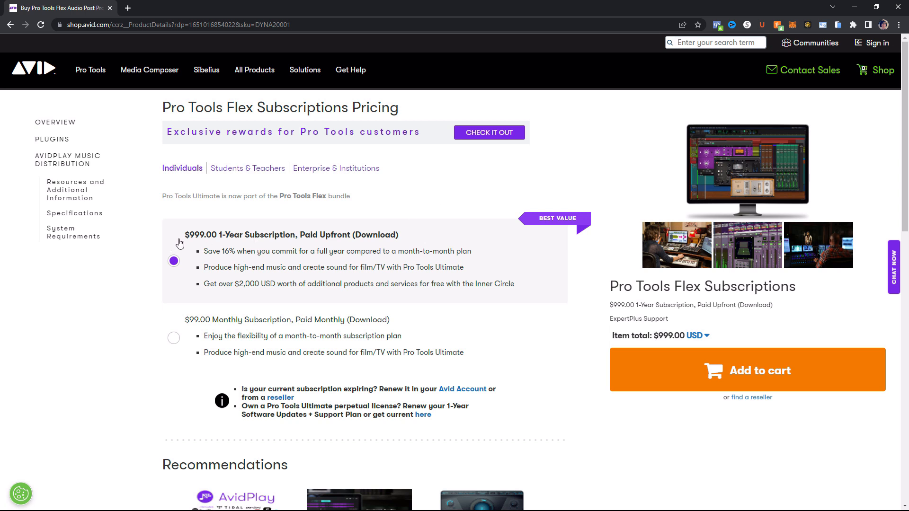
pyautogui.moveTo(348, 237)
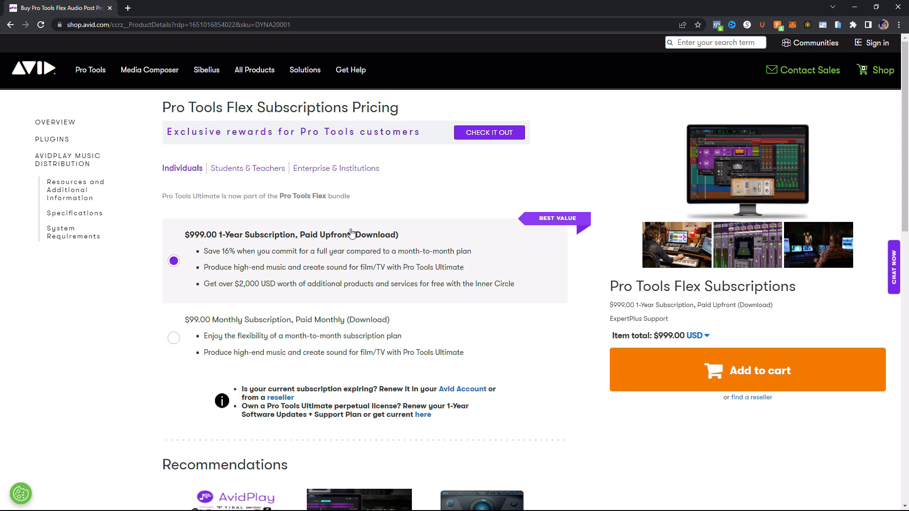
pyautogui.moveTo(460, 288)
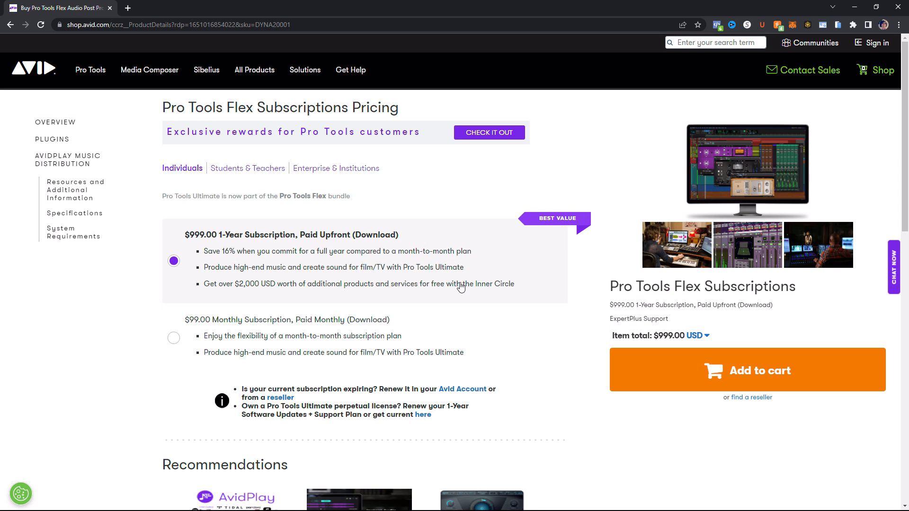
pyautogui.moveTo(464, 250)
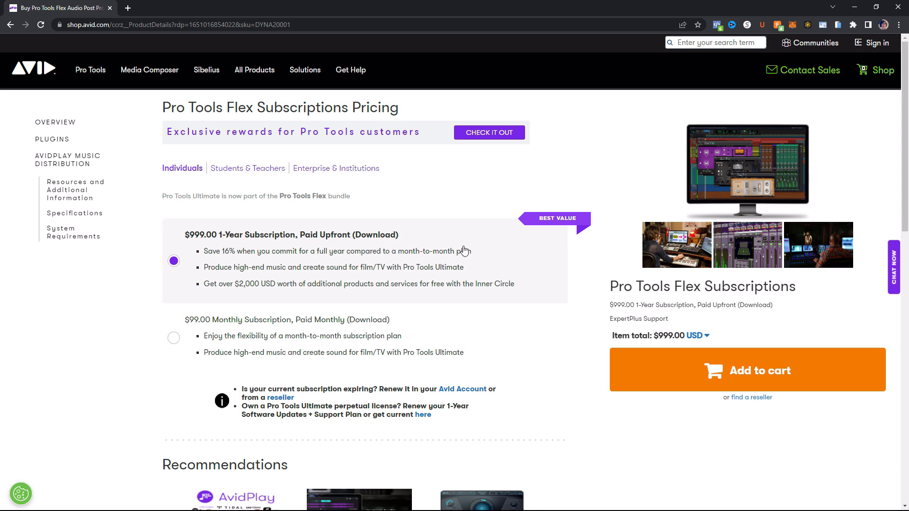
pyautogui.moveTo(194, 327)
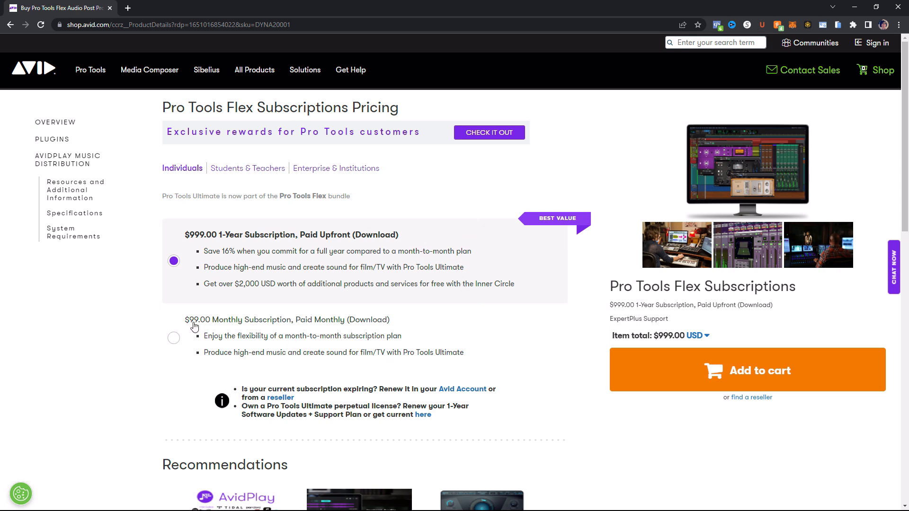
pyautogui.moveTo(218, 325)
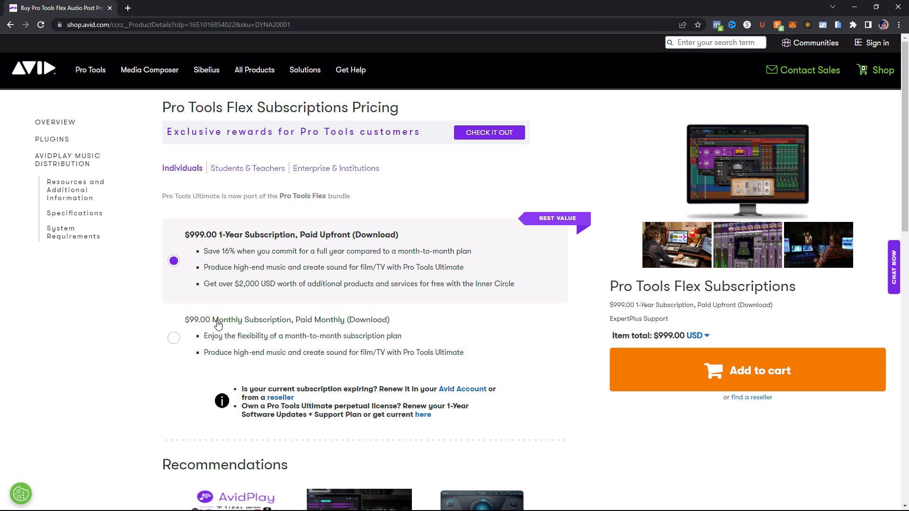
pyautogui.moveTo(348, 352)
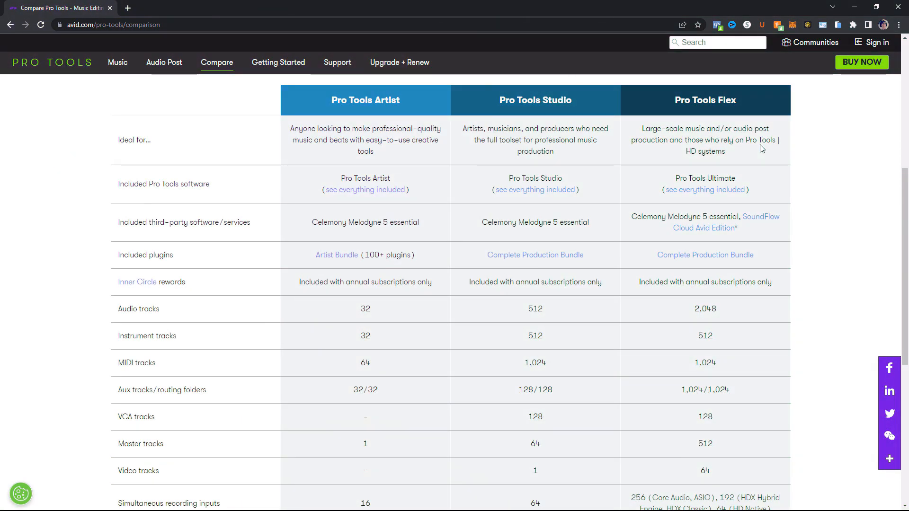
pyautogui.moveTo(685, 140)
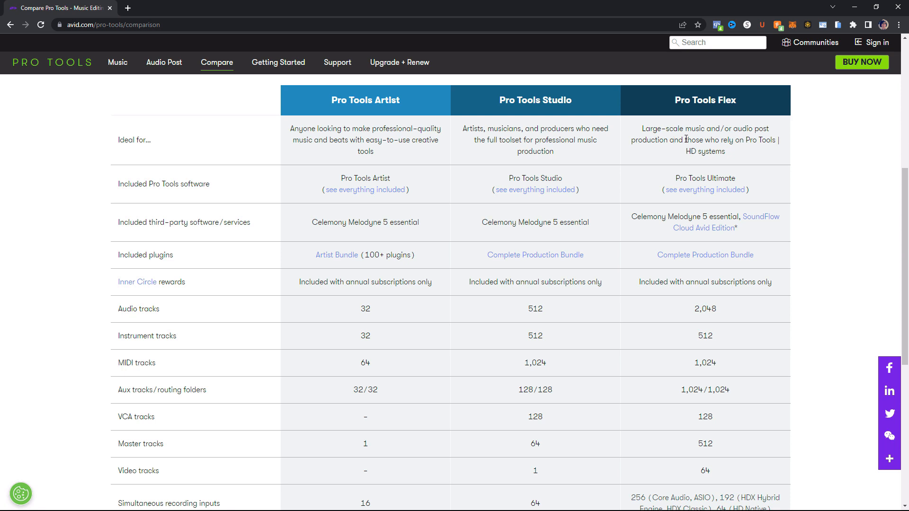
pyautogui.moveTo(666, 151)
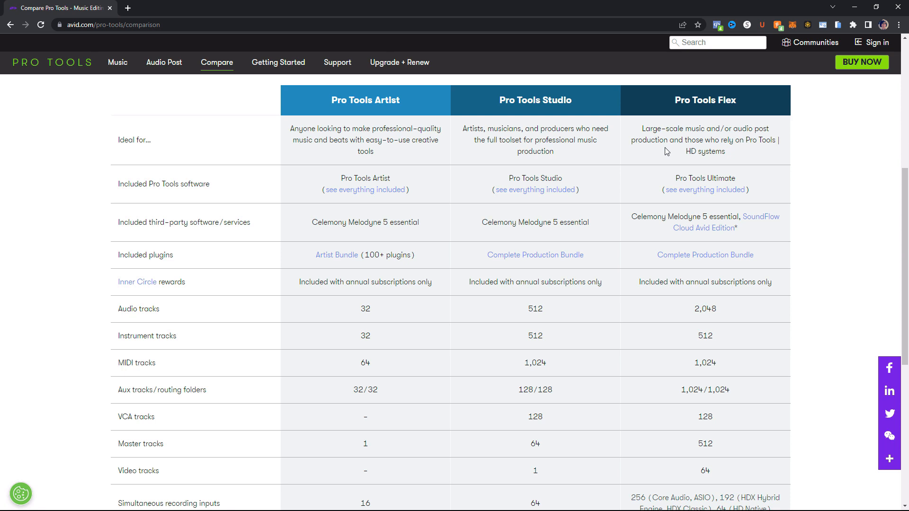
pyautogui.moveTo(663, 200)
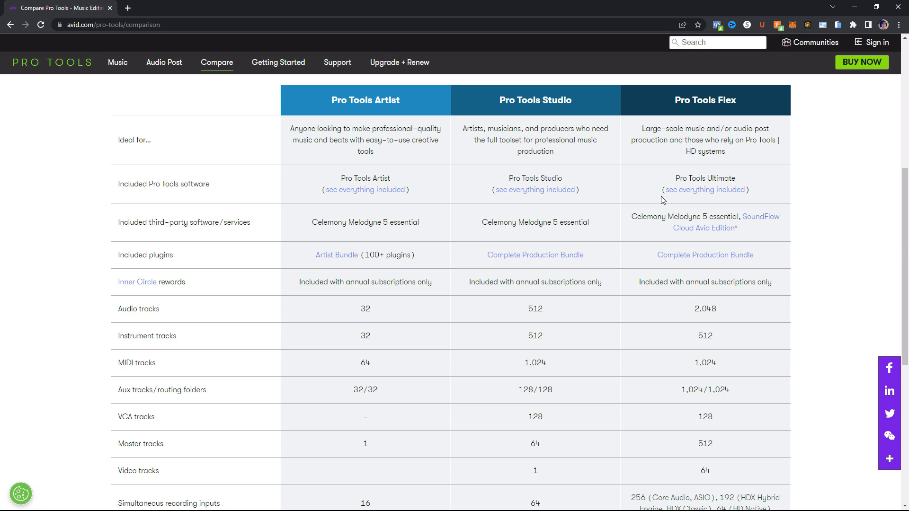
pyautogui.moveTo(730, 231)
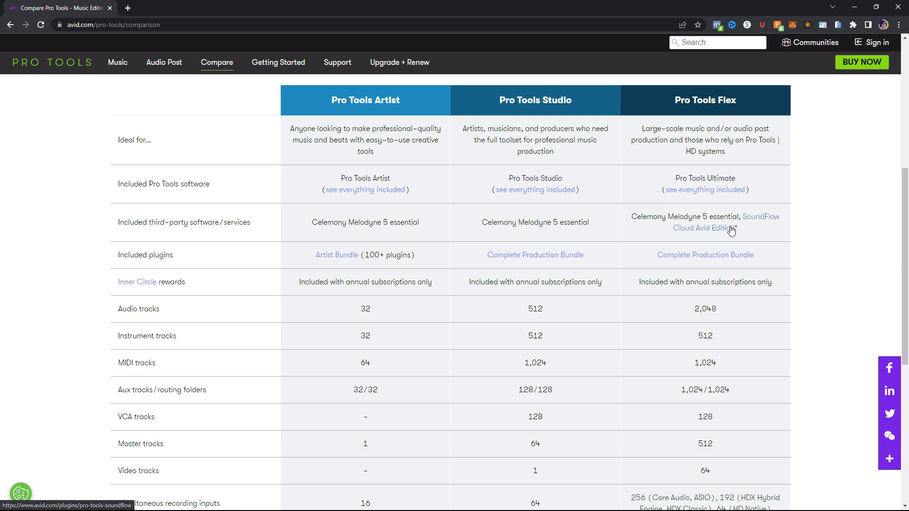
pyautogui.moveTo(713, 237)
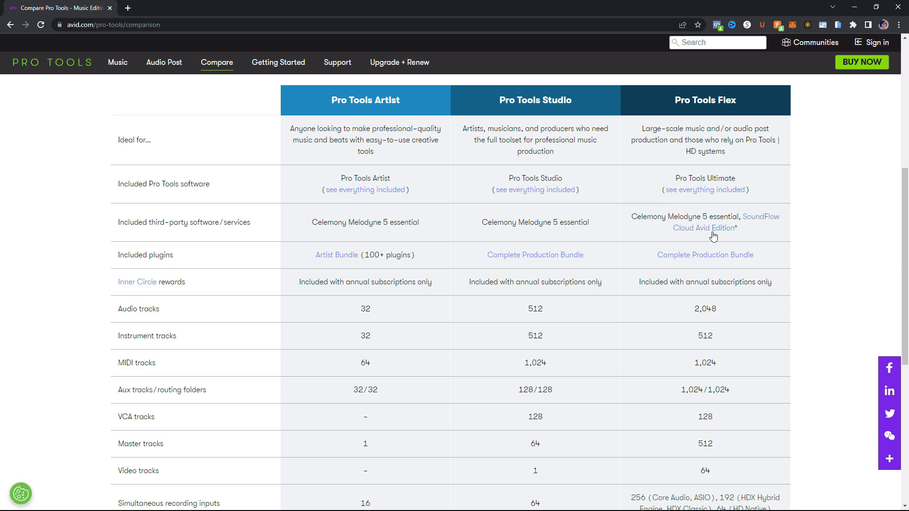
pyautogui.moveTo(717, 229)
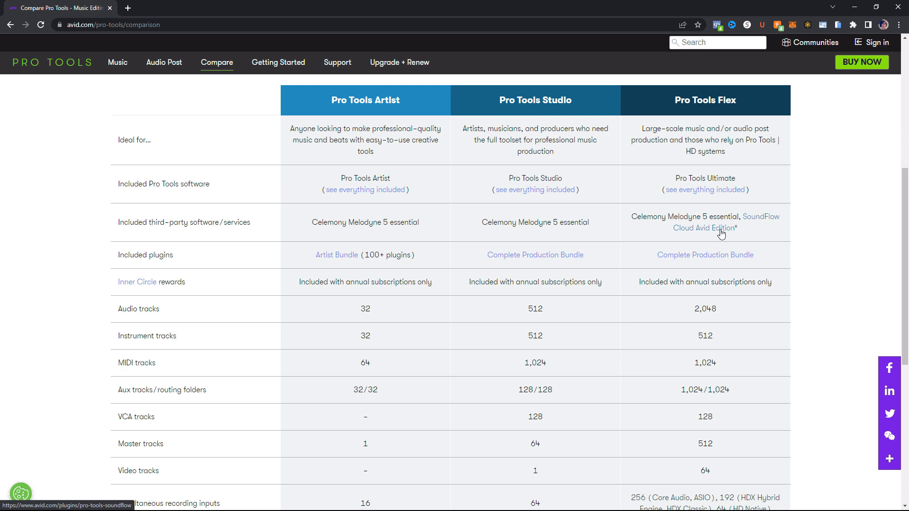
pyautogui.scroll(-3)
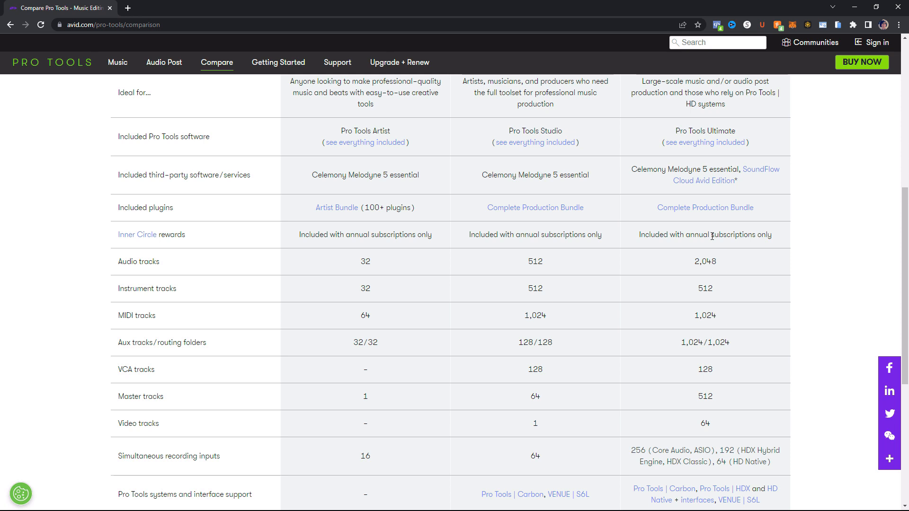
pyautogui.scroll(-3)
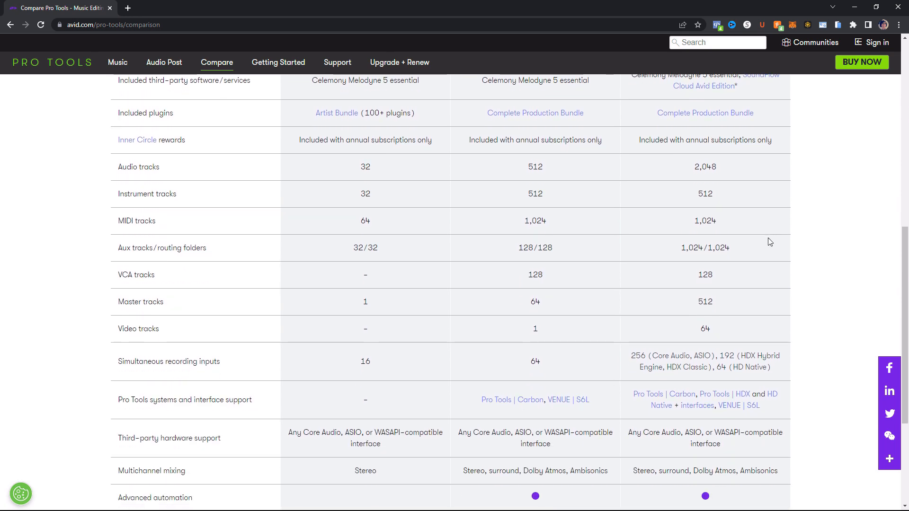
pyautogui.moveTo(711, 179)
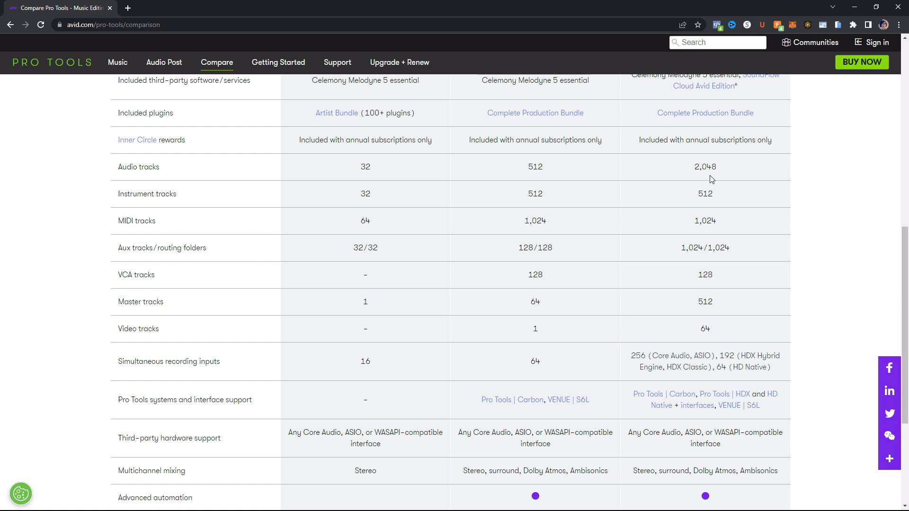
pyautogui.moveTo(701, 199)
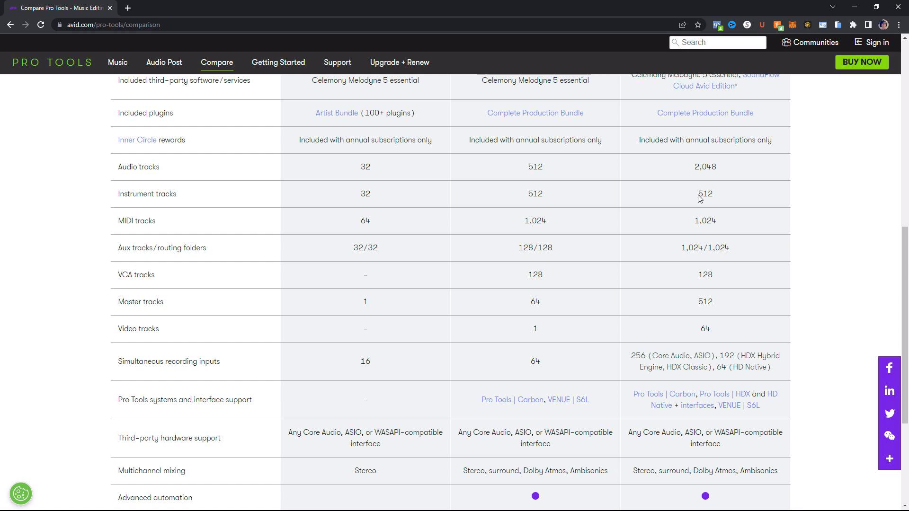
pyautogui.moveTo(700, 234)
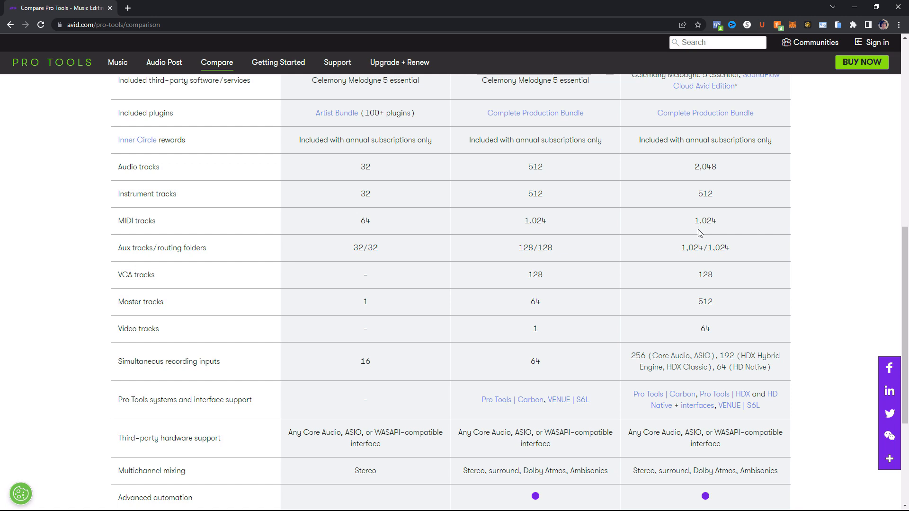
pyautogui.moveTo(694, 262)
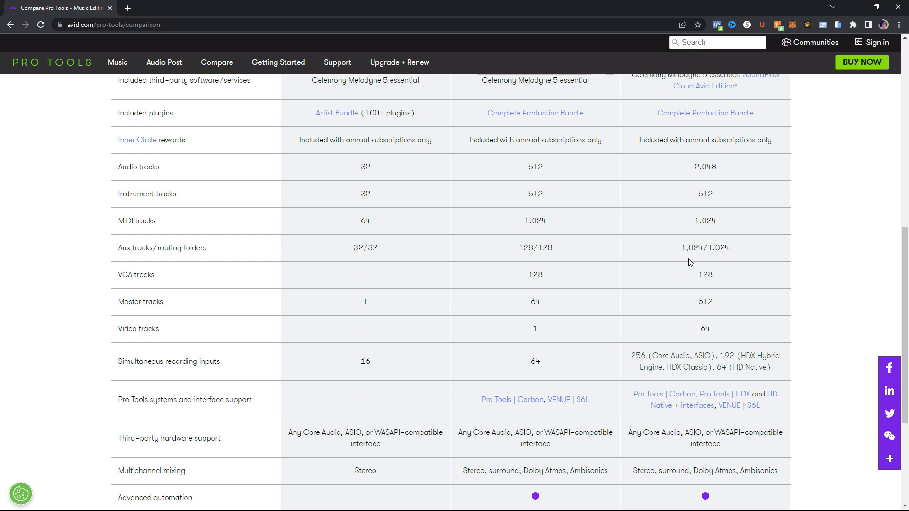
pyautogui.moveTo(704, 277)
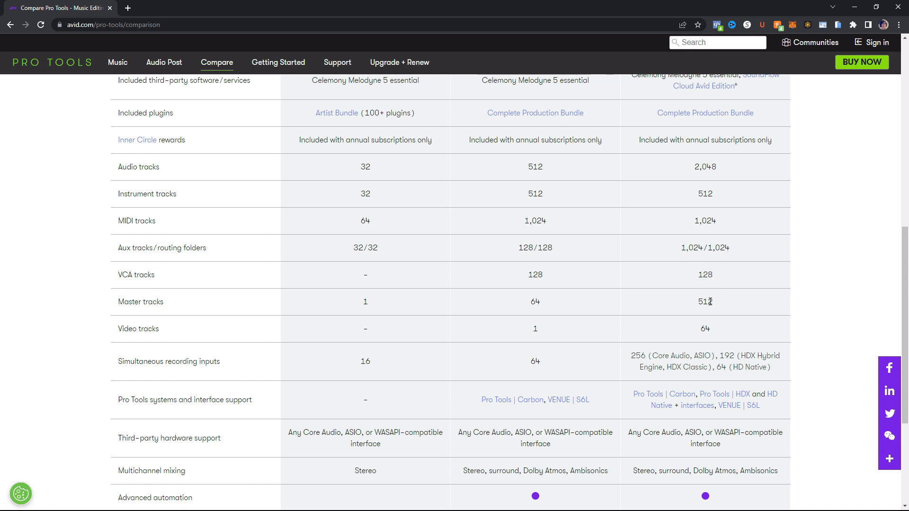
pyautogui.moveTo(708, 321)
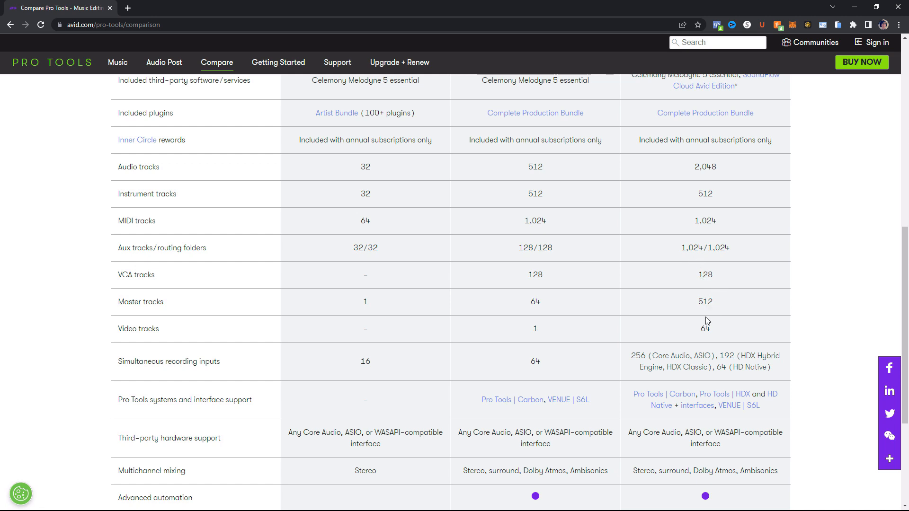
pyautogui.moveTo(680, 363)
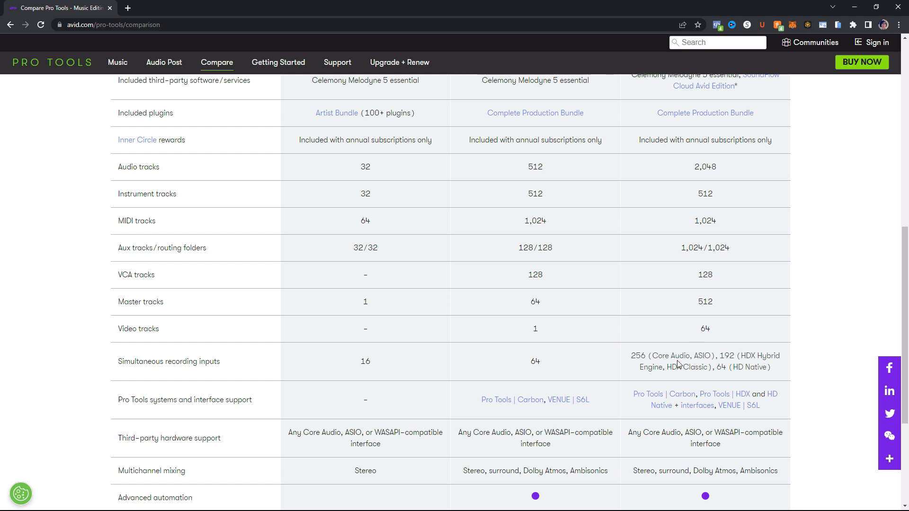
pyautogui.moveTo(680, 357)
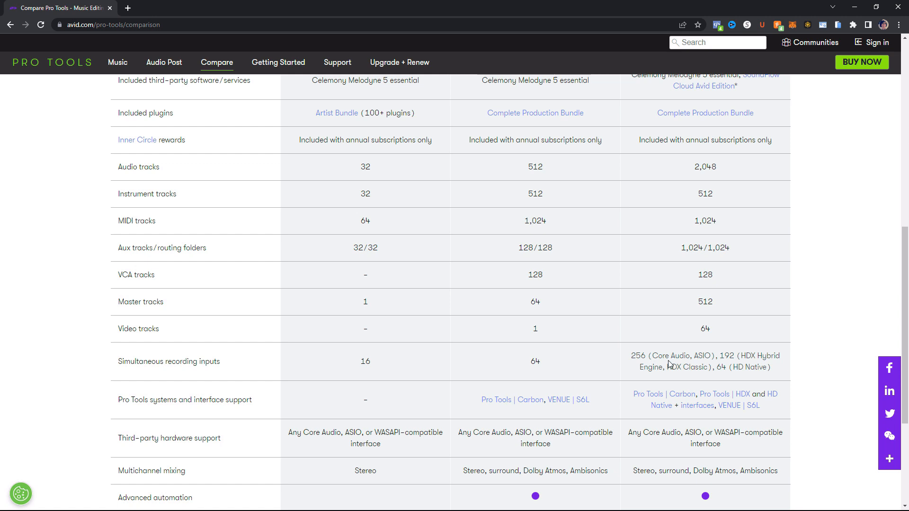
pyautogui.moveTo(714, 364)
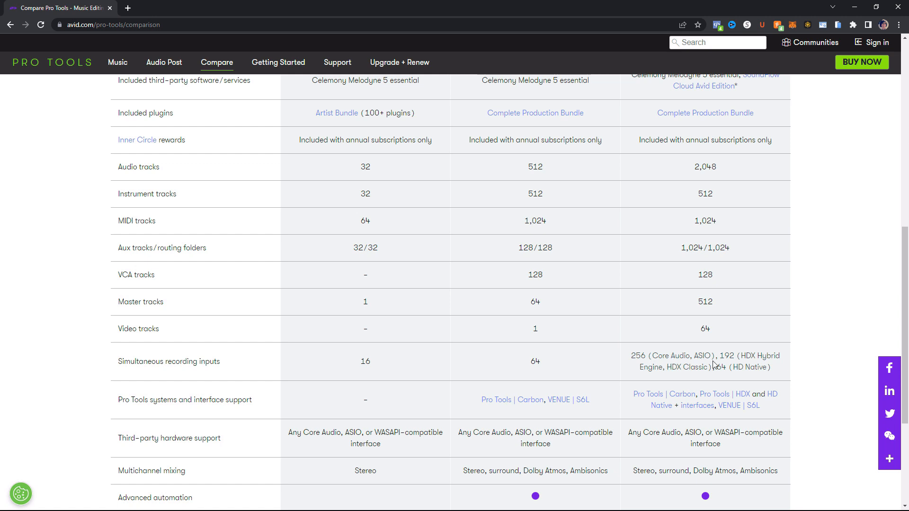
pyautogui.moveTo(725, 365)
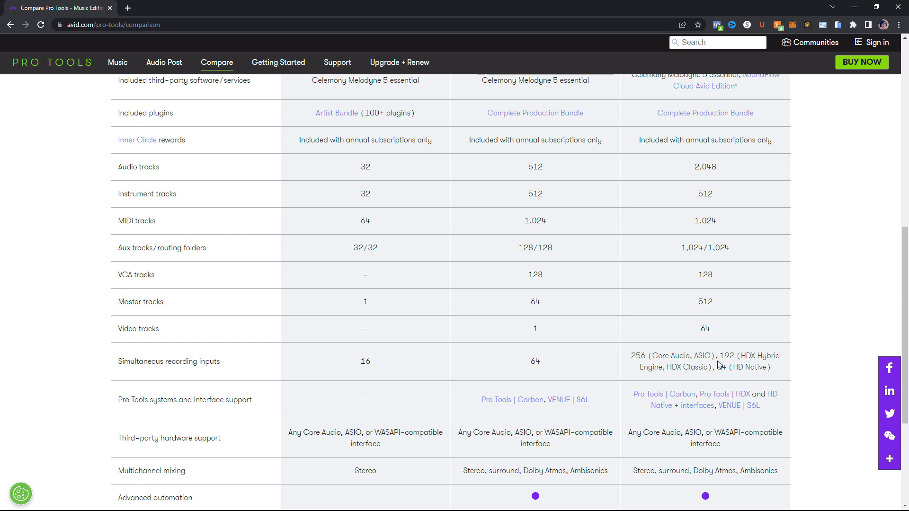
pyautogui.moveTo(751, 370)
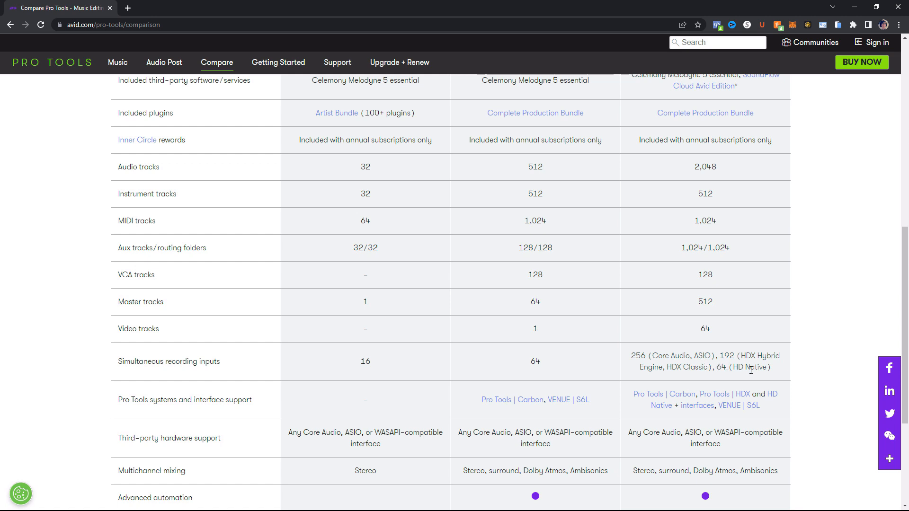
pyautogui.moveTo(694, 407)
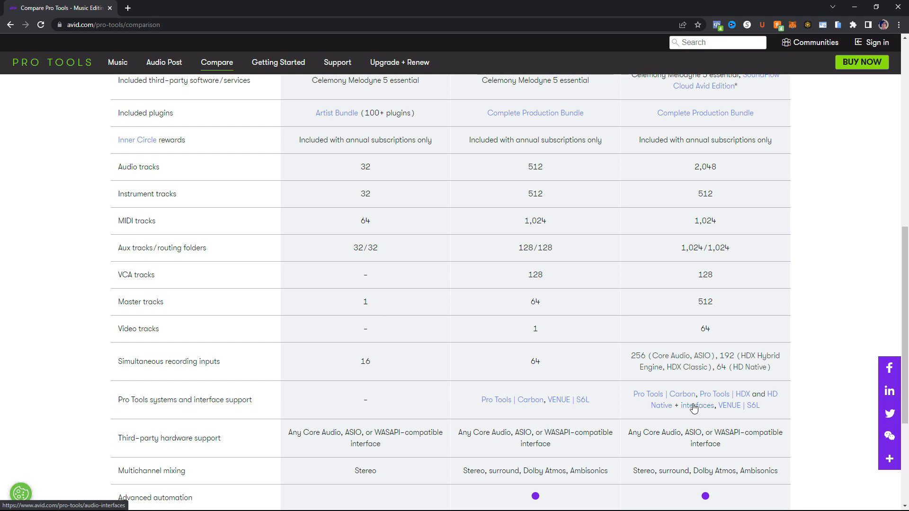
pyautogui.scroll(-3)
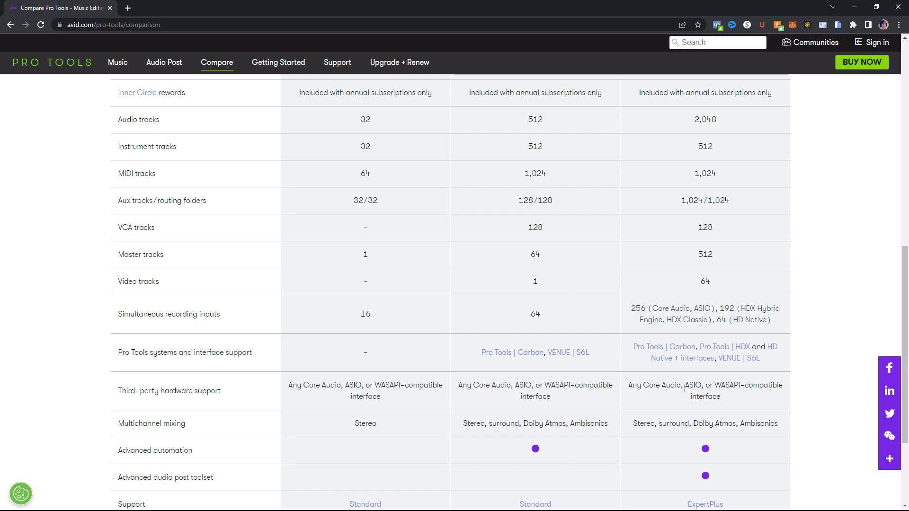
pyautogui.scroll(3)
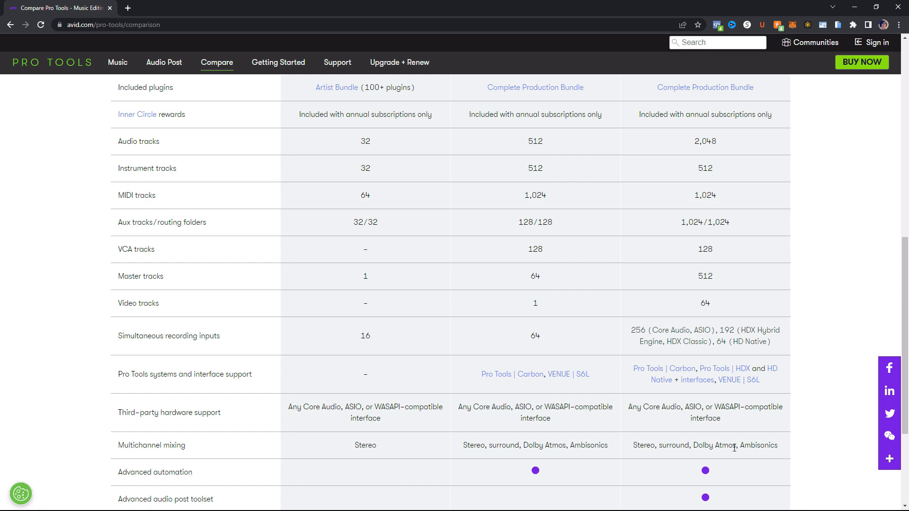
pyautogui.scroll(-3)
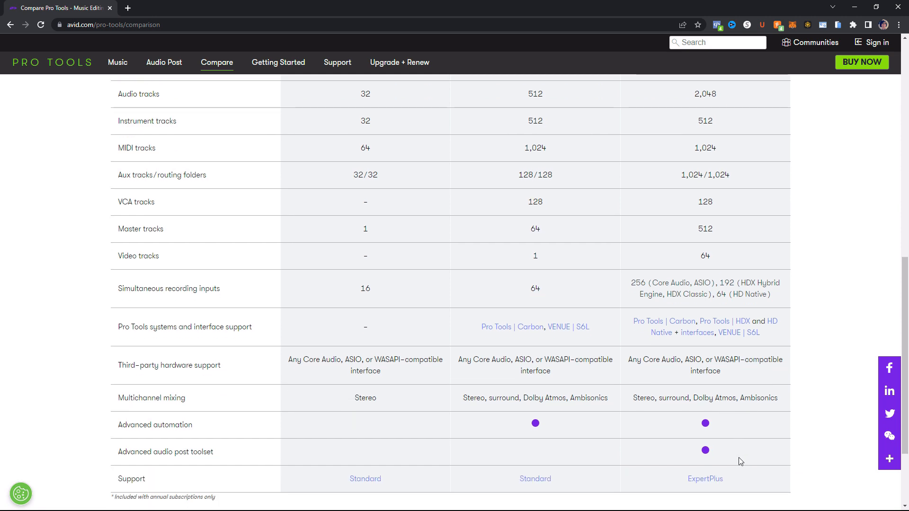
pyautogui.moveTo(730, 436)
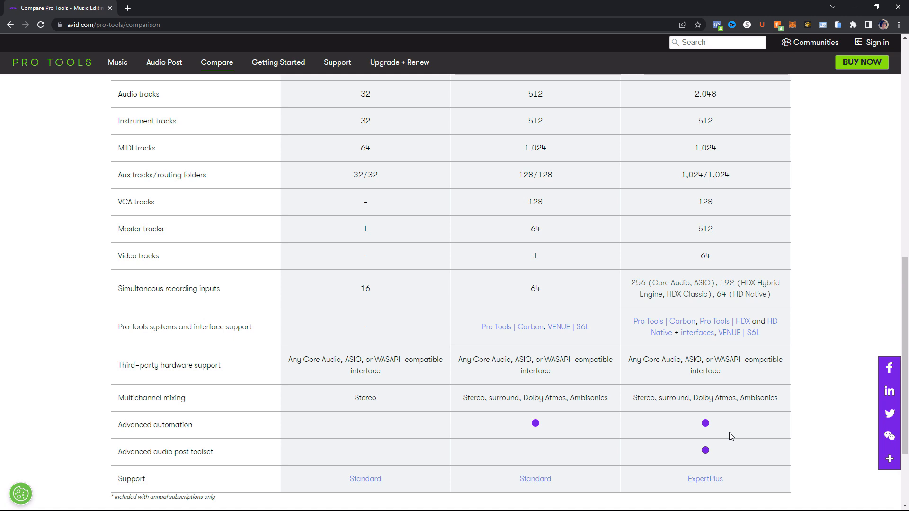
pyautogui.moveTo(708, 454)
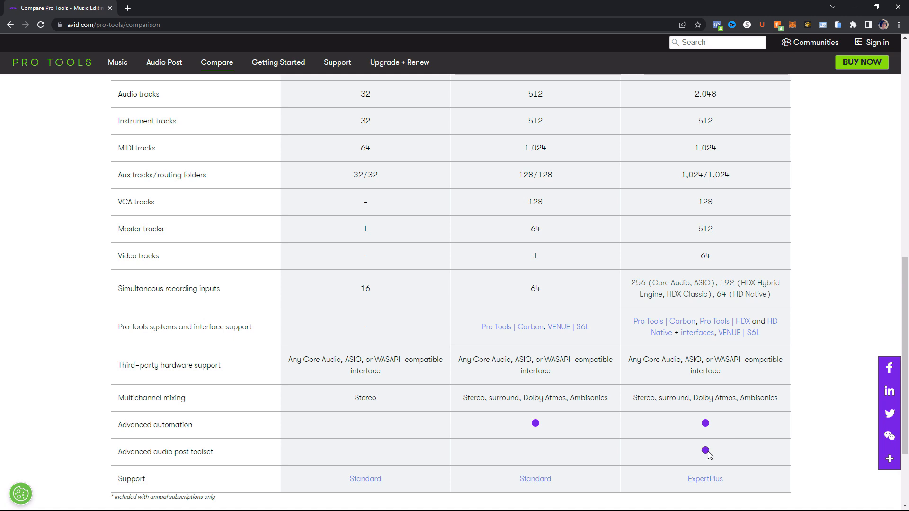
pyautogui.moveTo(712, 483)
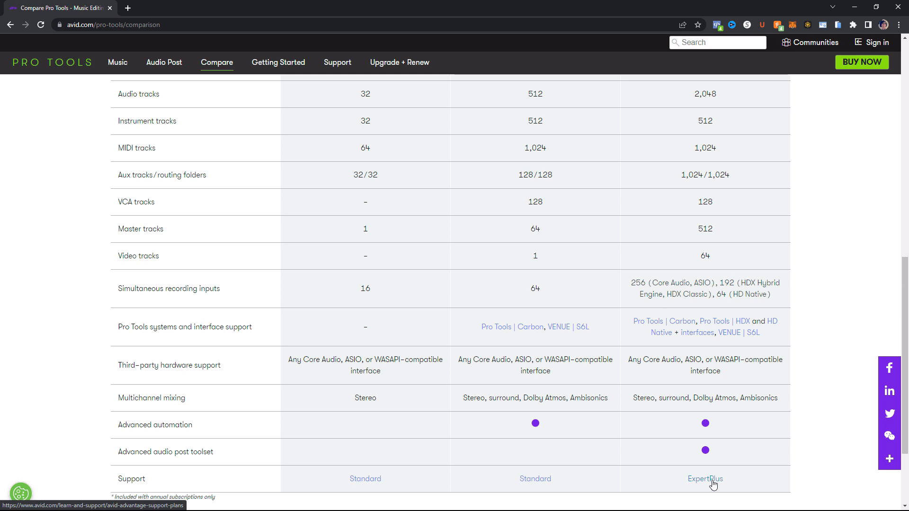
pyautogui.scroll(3)
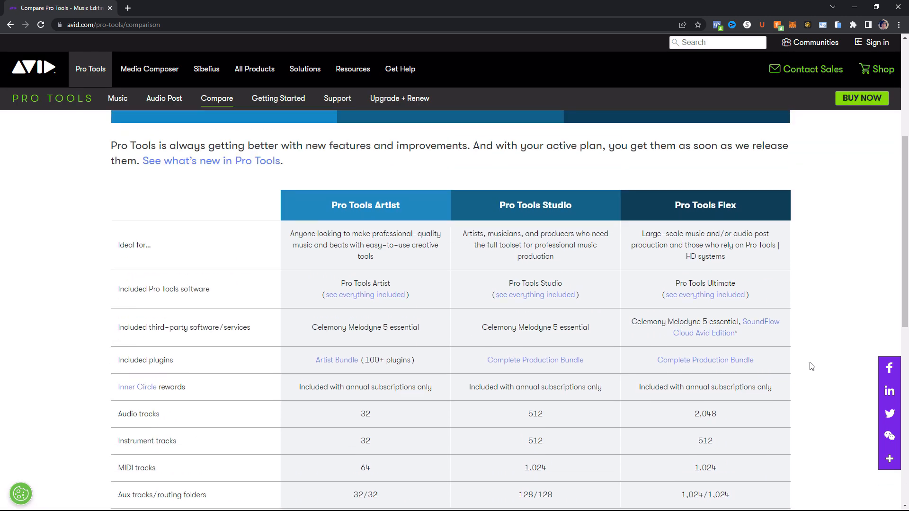